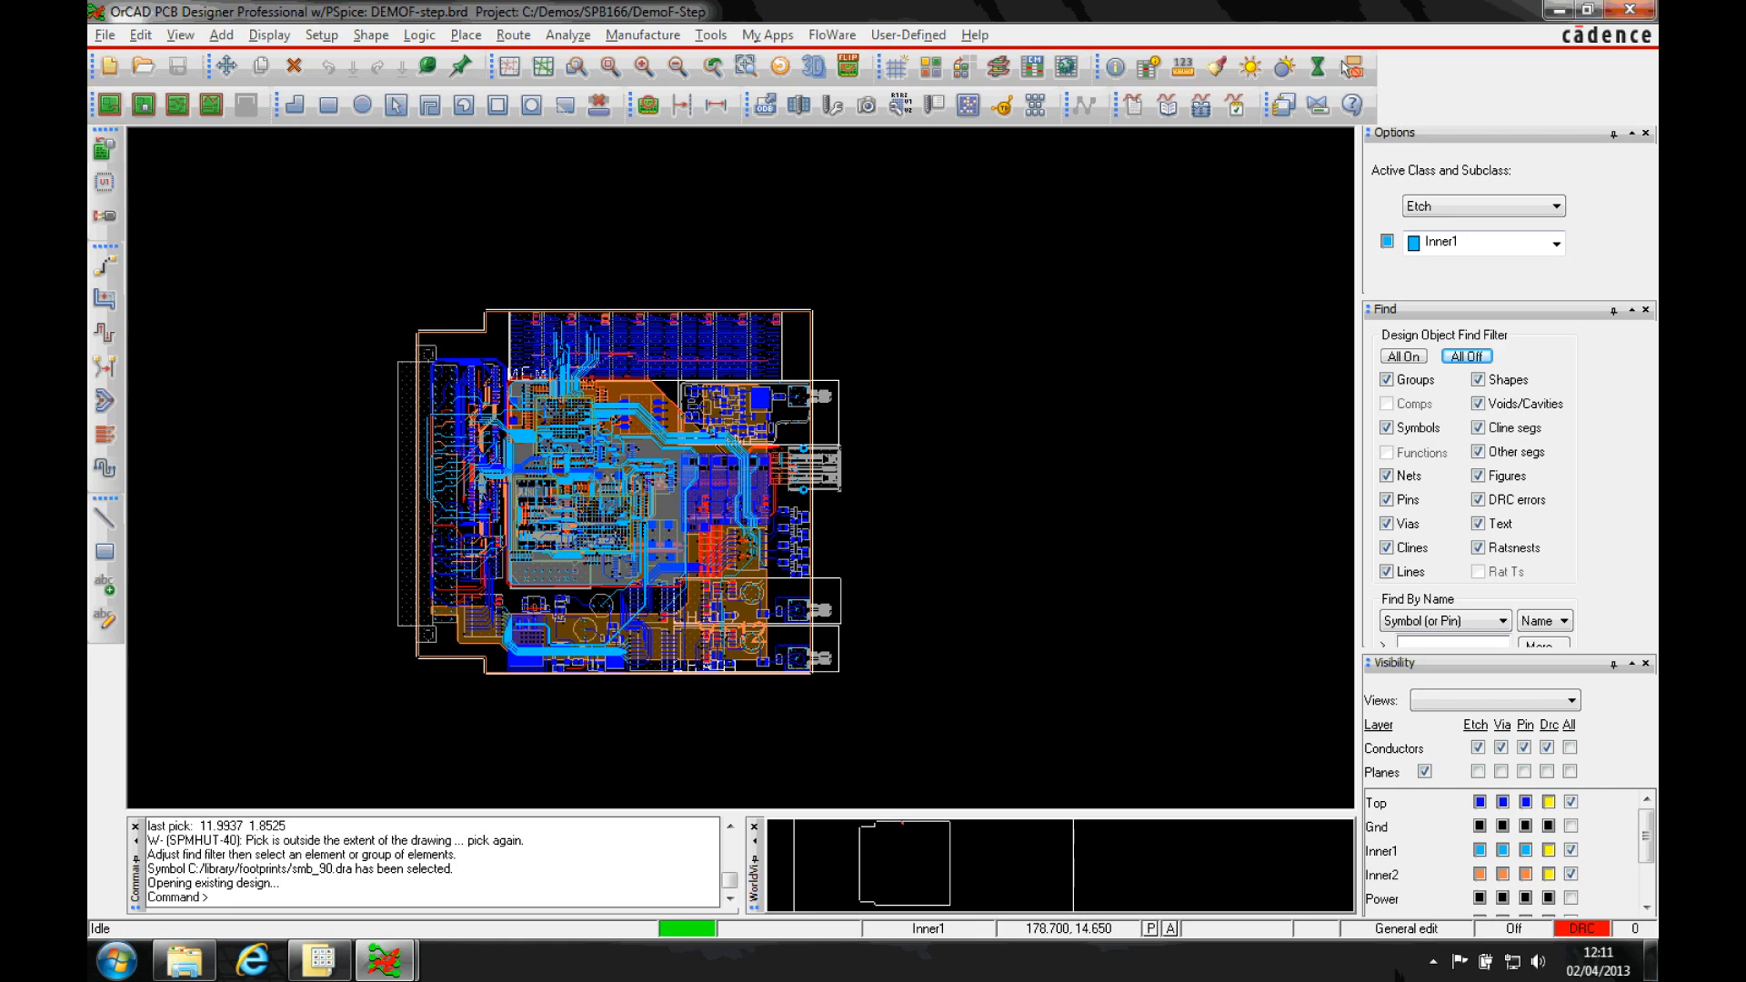
pyautogui.moveTo(1027, 616)
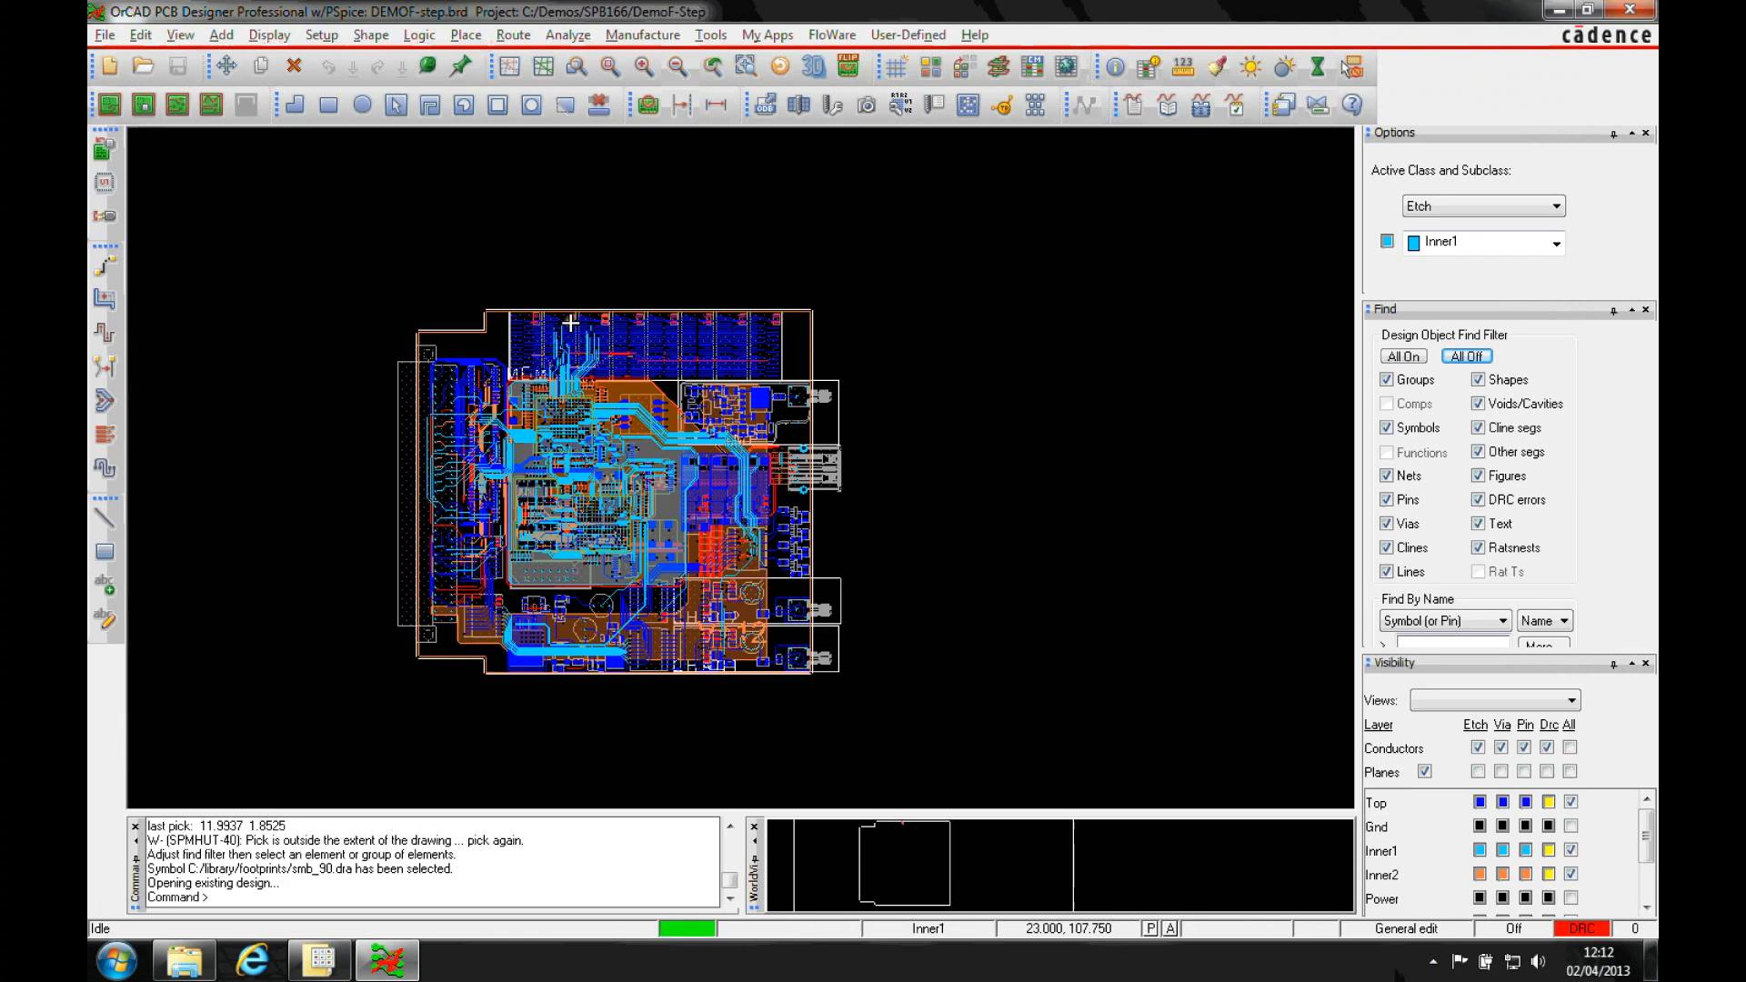
pyautogui.moveTo(570, 322)
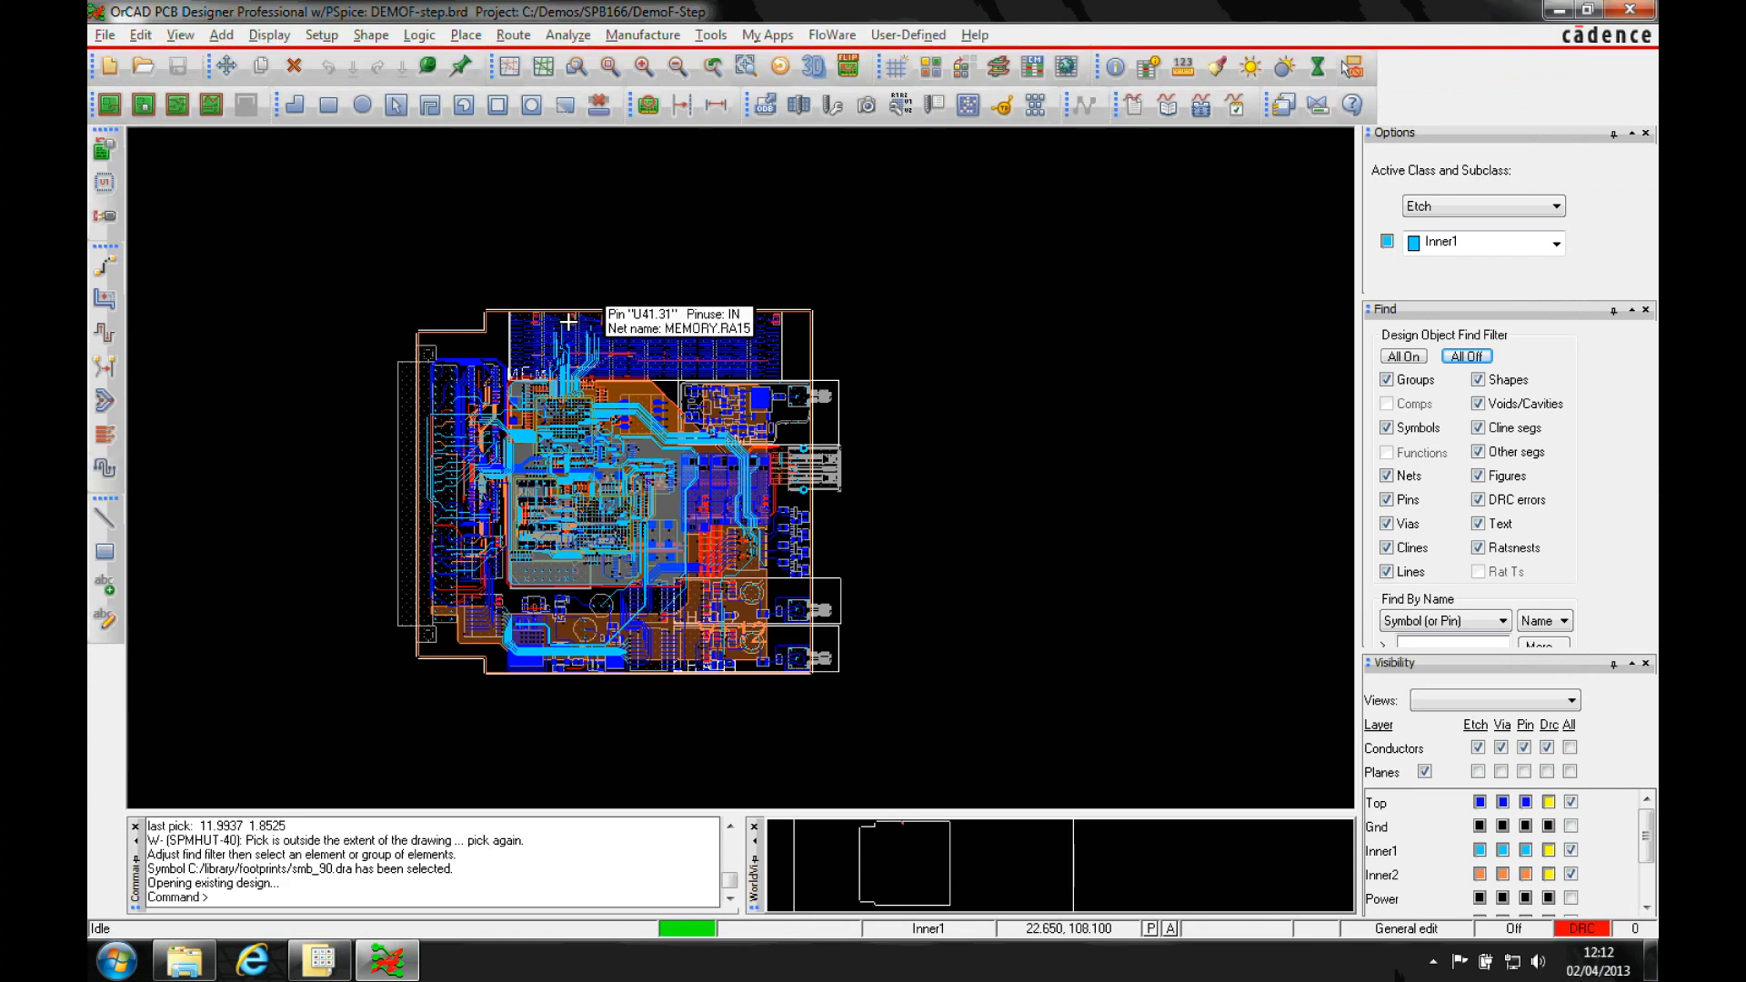
# - Open the STEP export settings for the DEMOF-step board from the File > Export menu
pyautogui.click(103, 34)
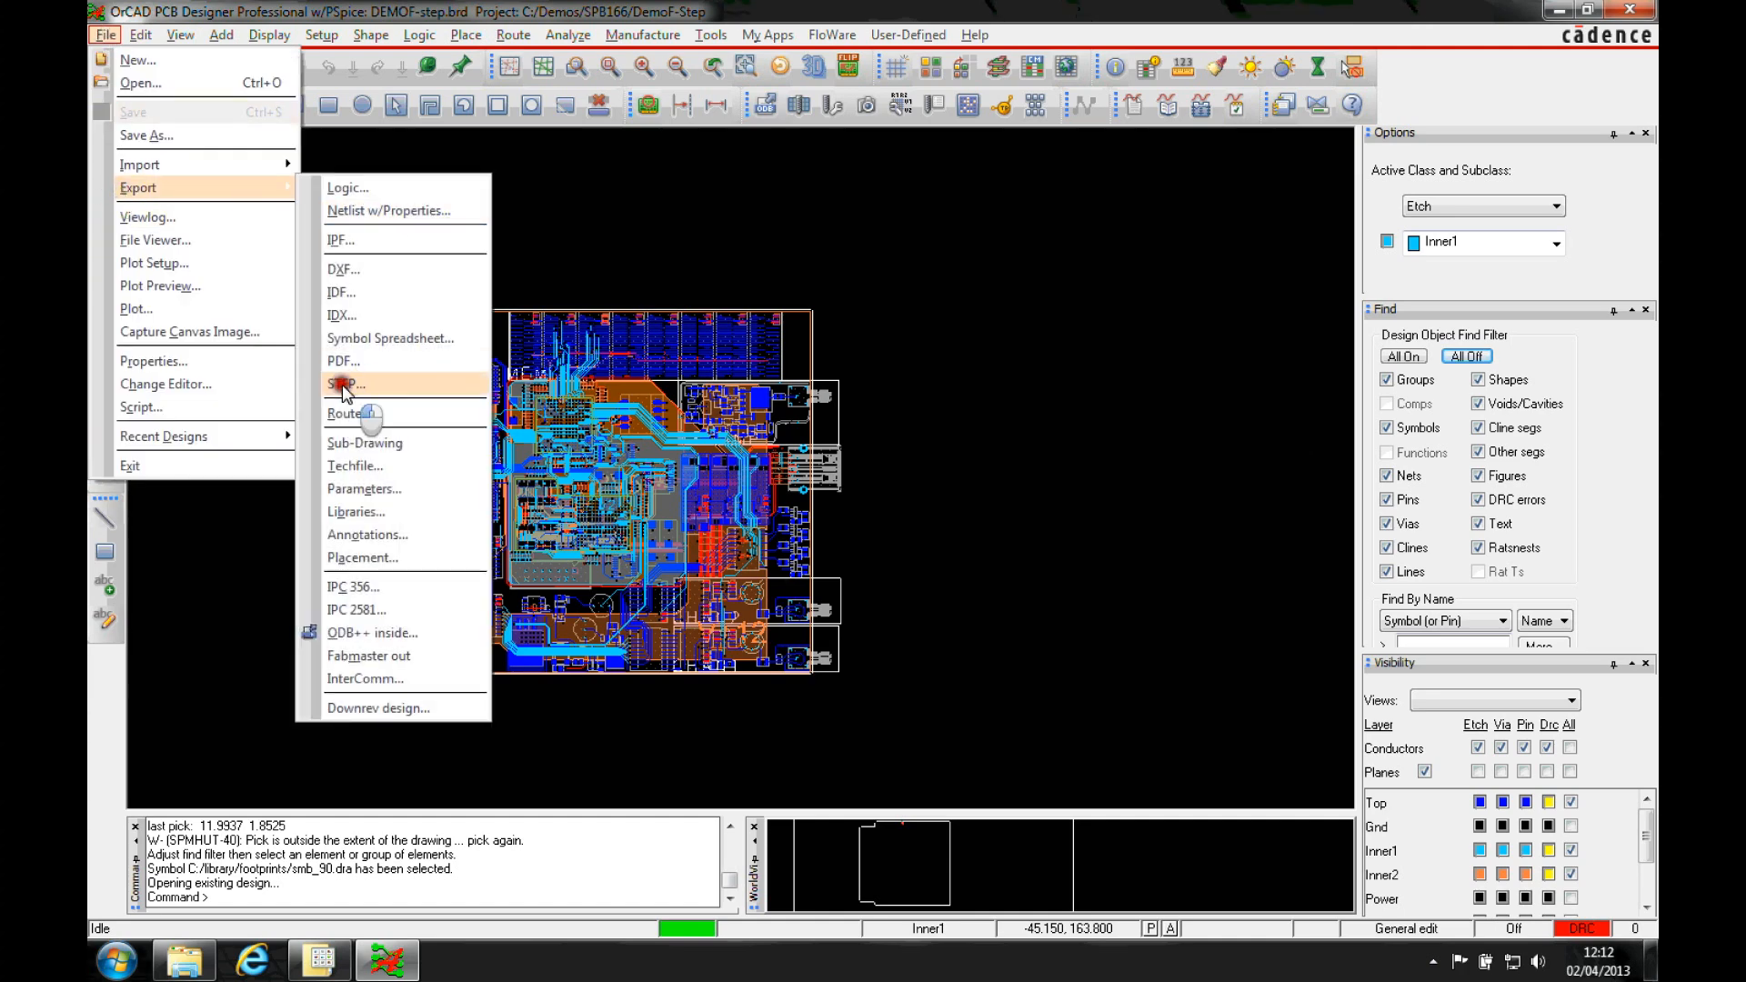
pyautogui.click(346, 383)
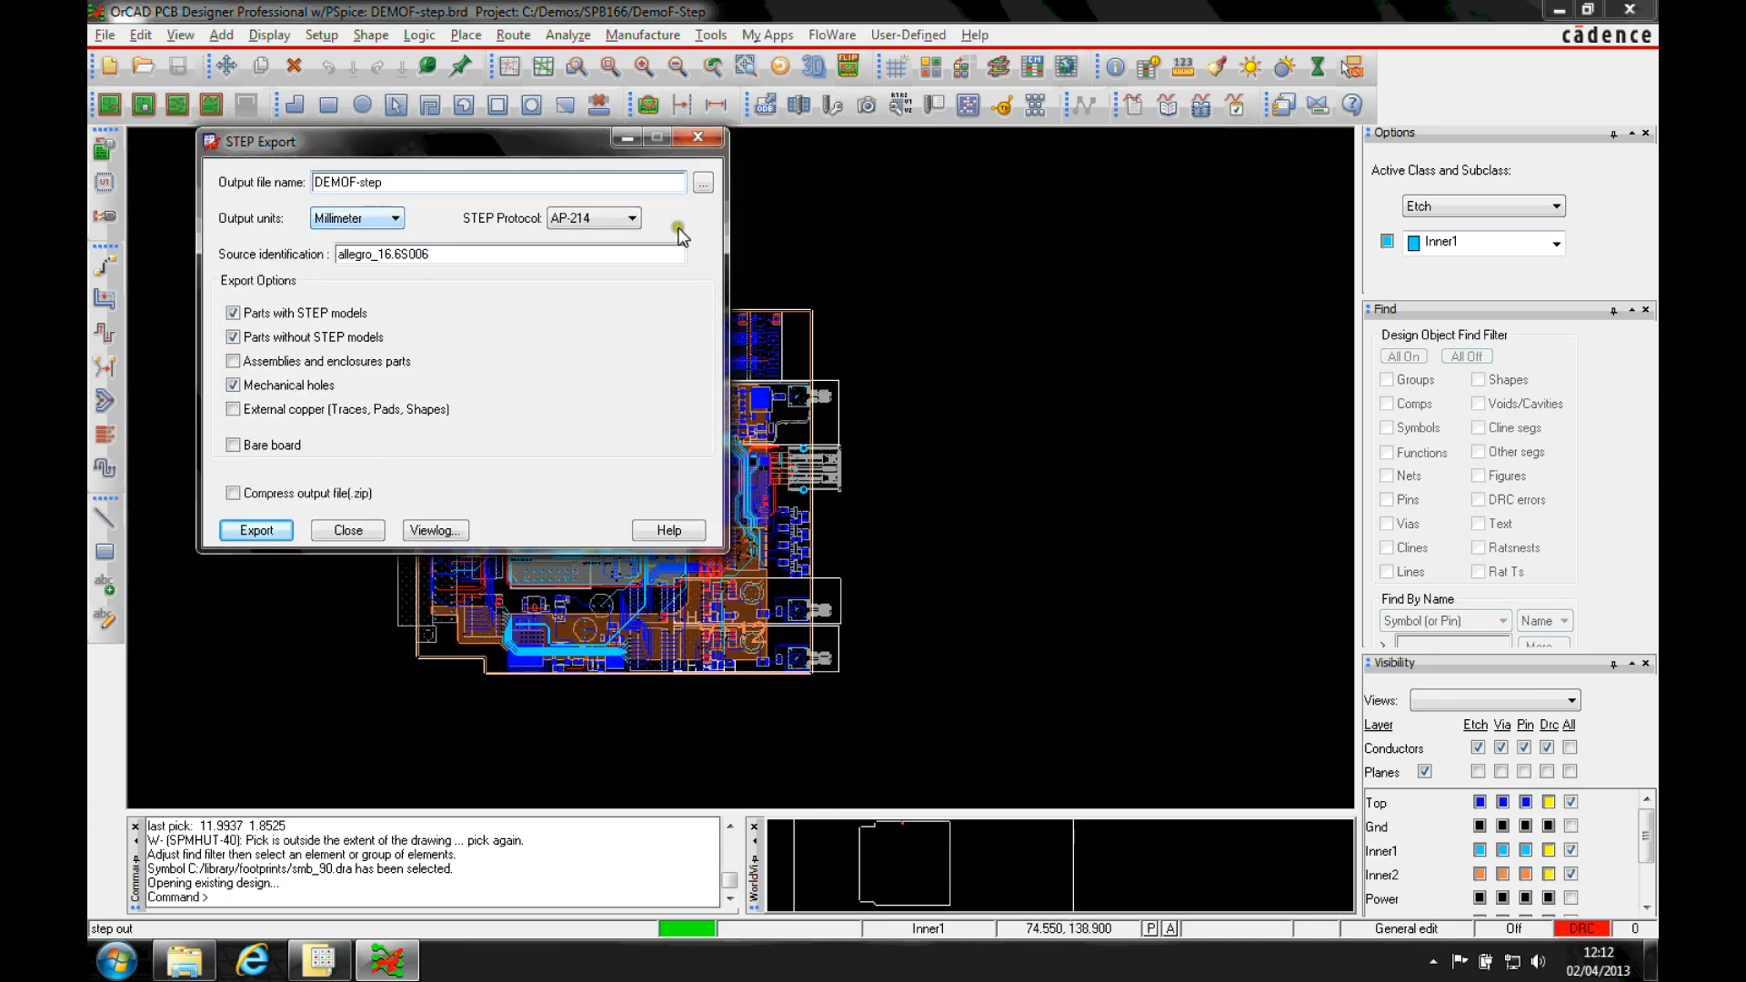
# - Export the board with the AP-214 protocol, keeping parts with STEP models included
pyautogui.click(633, 217)
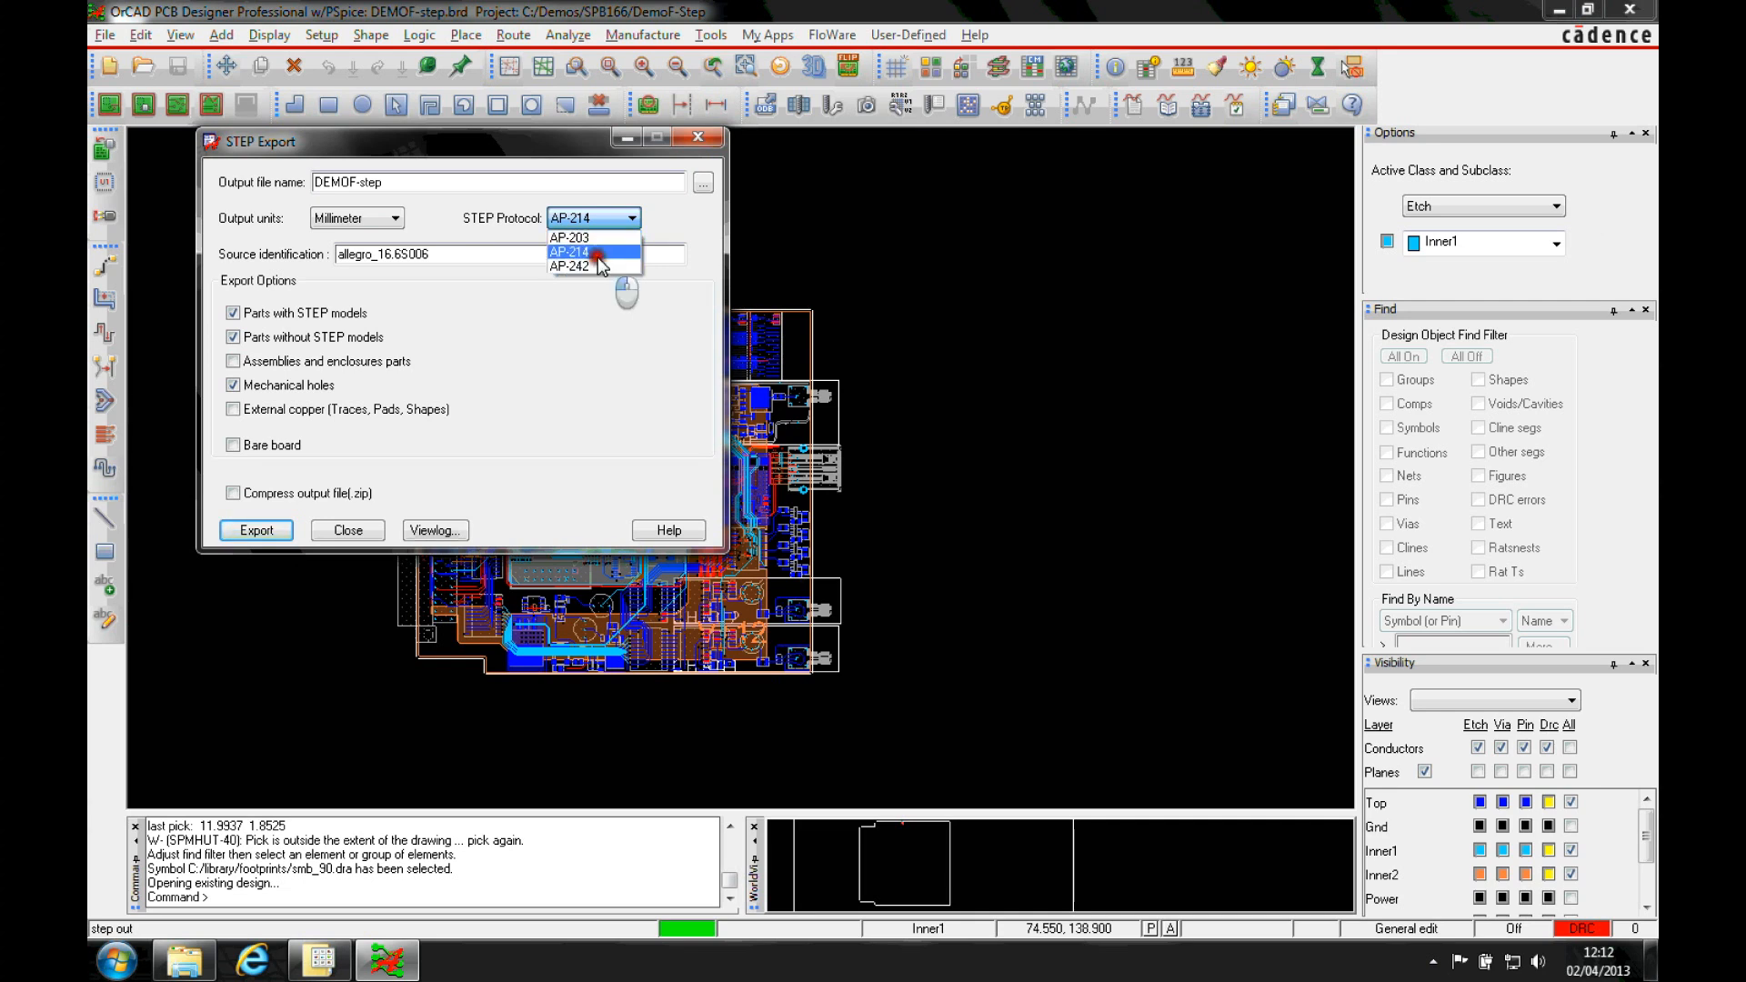
pyautogui.click(567, 252)
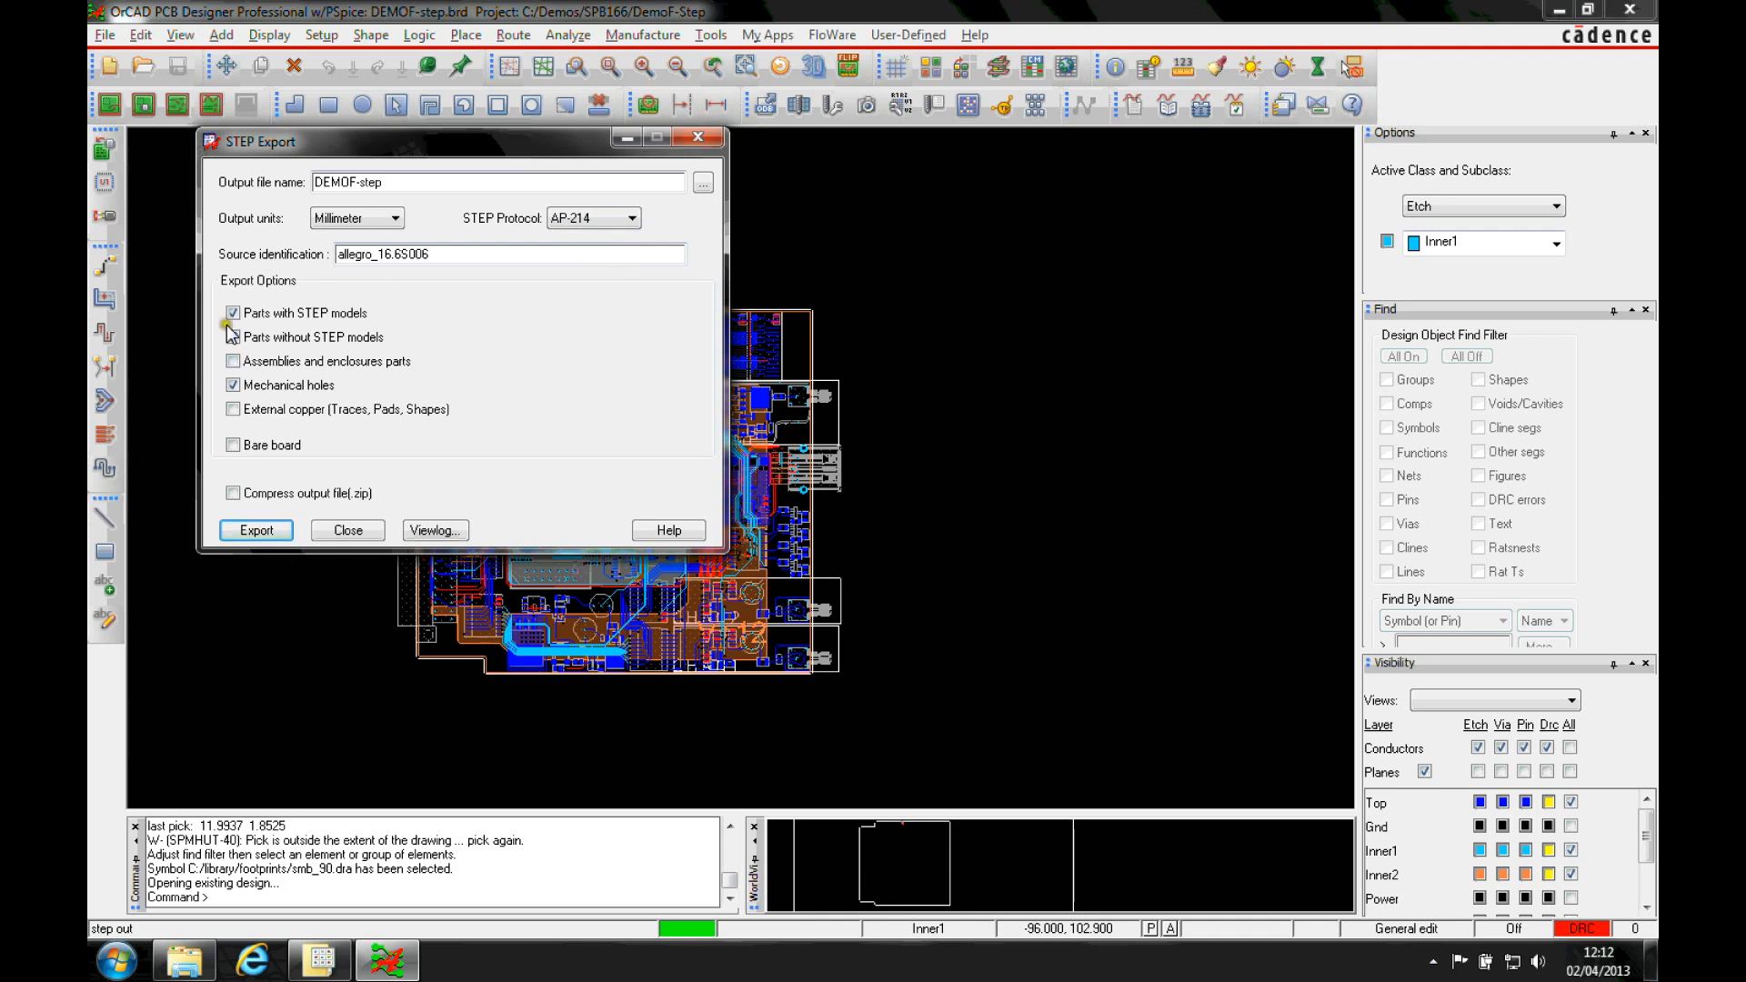
pyautogui.click(232, 337)
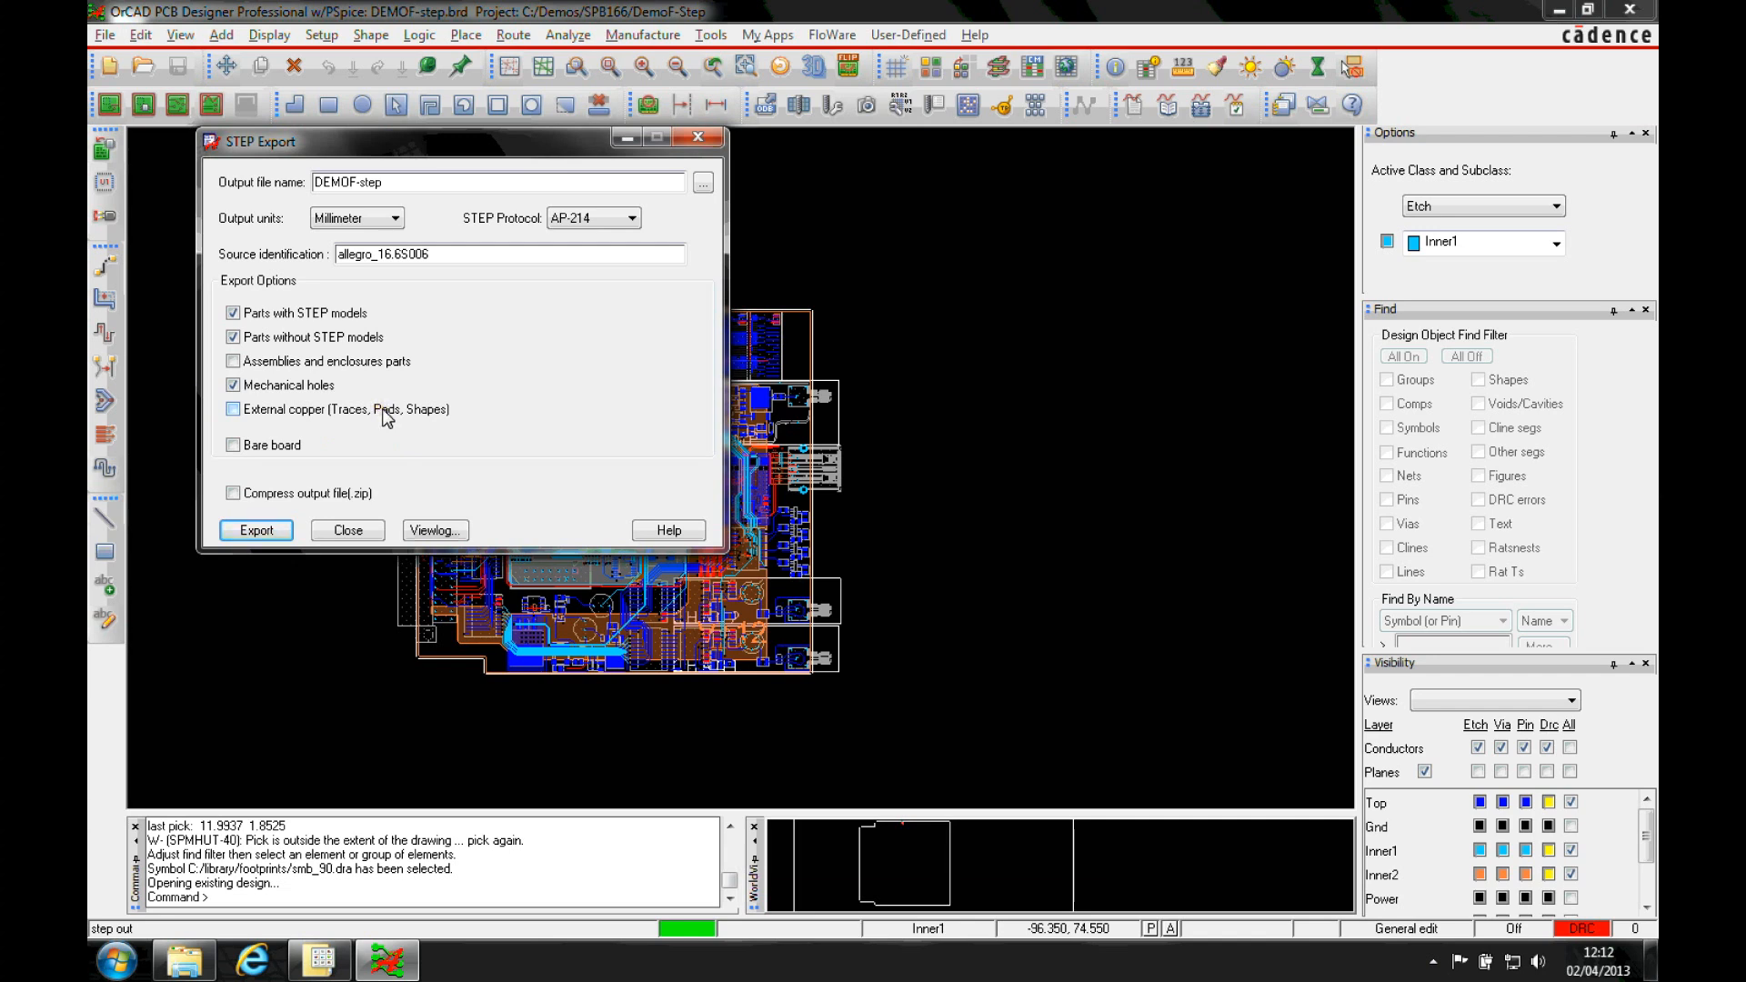
pyautogui.moveTo(426, 421)
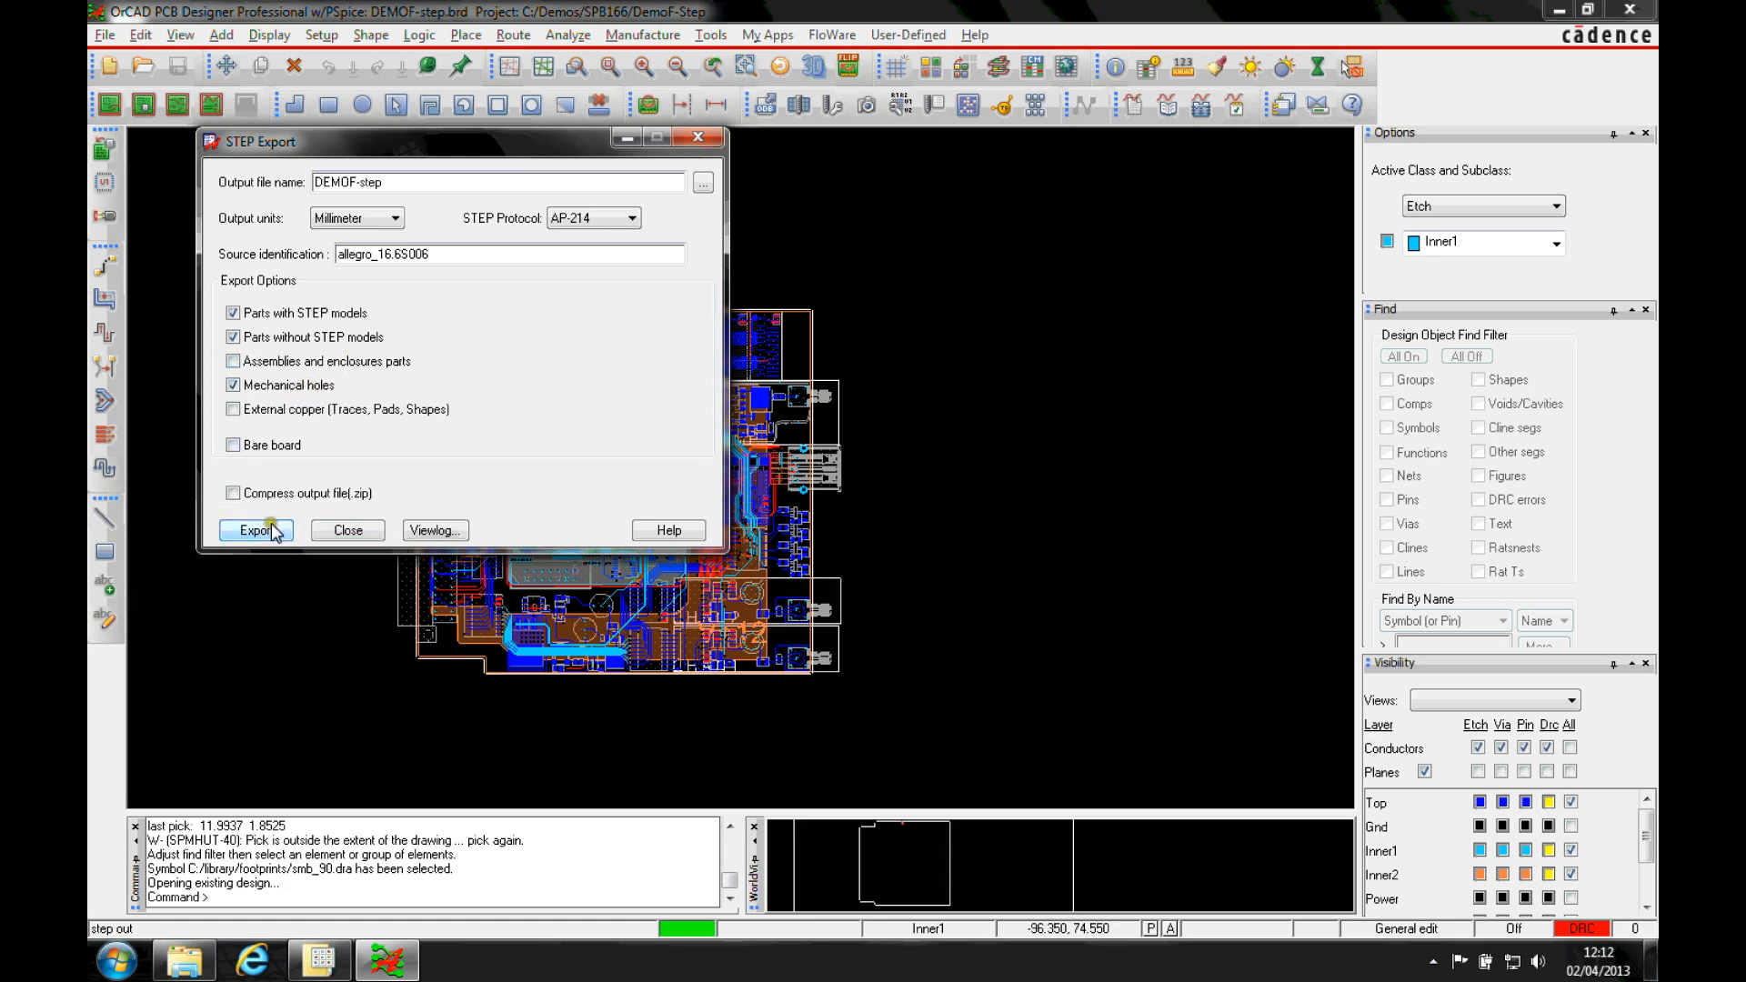
pyautogui.click(255, 530)
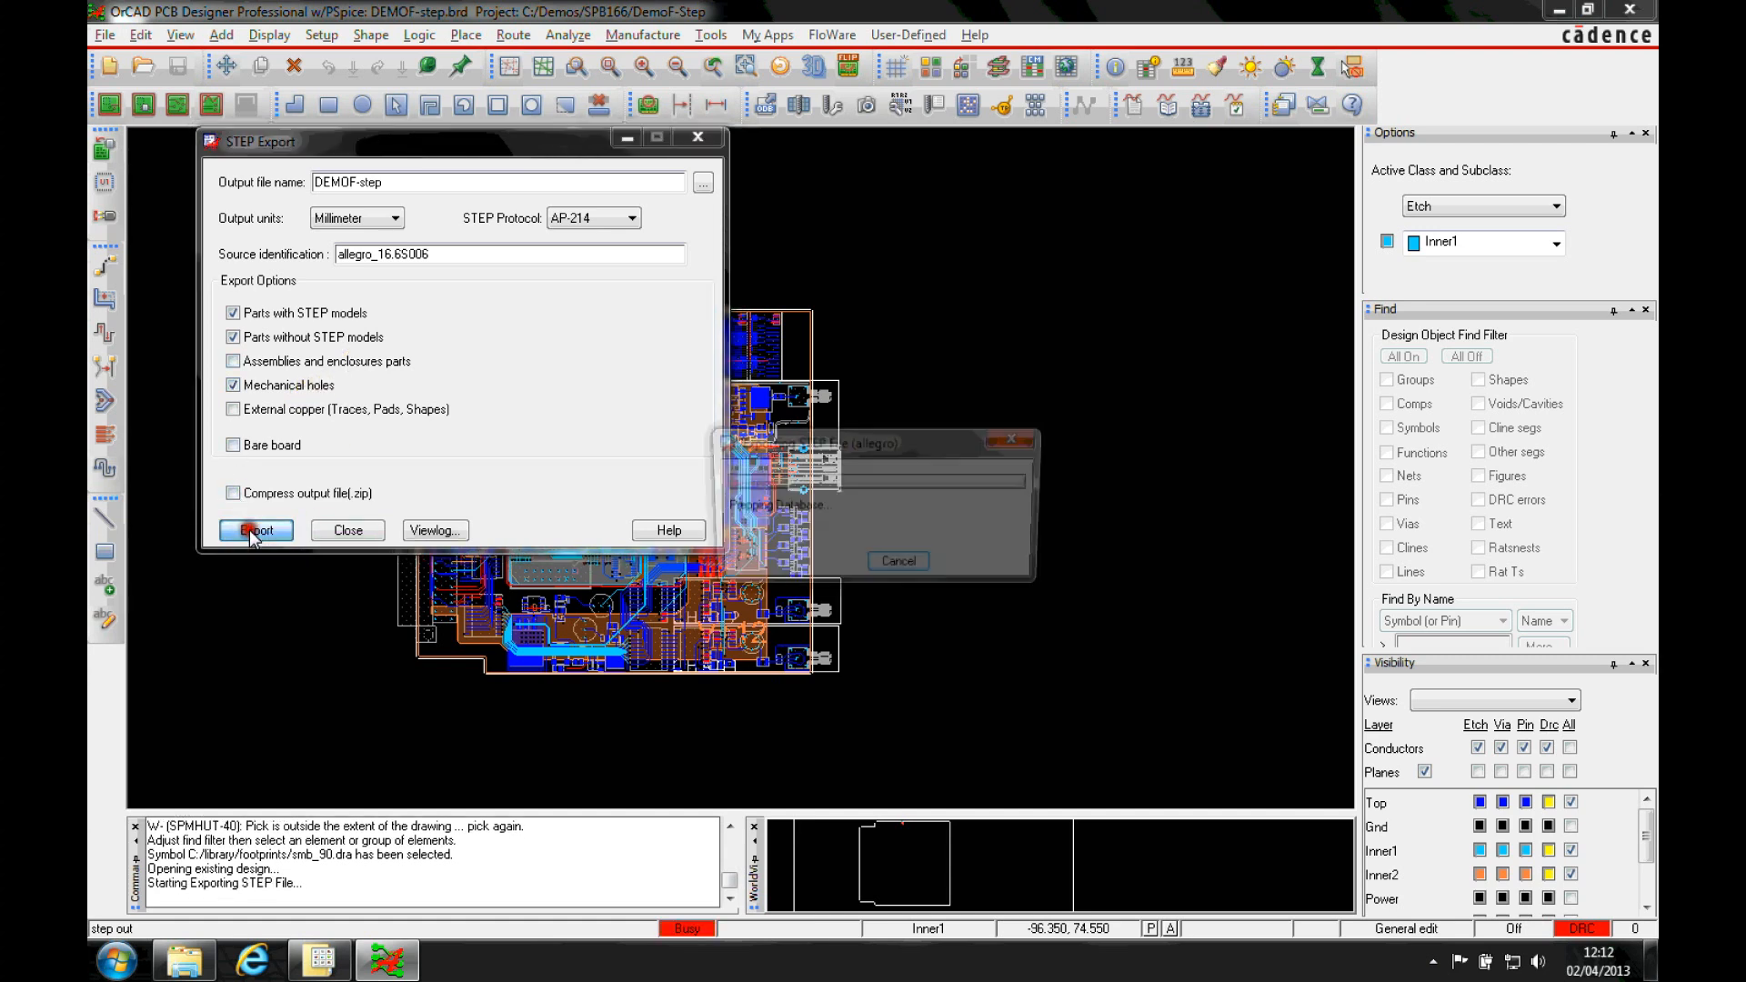
pyautogui.click(254, 530)
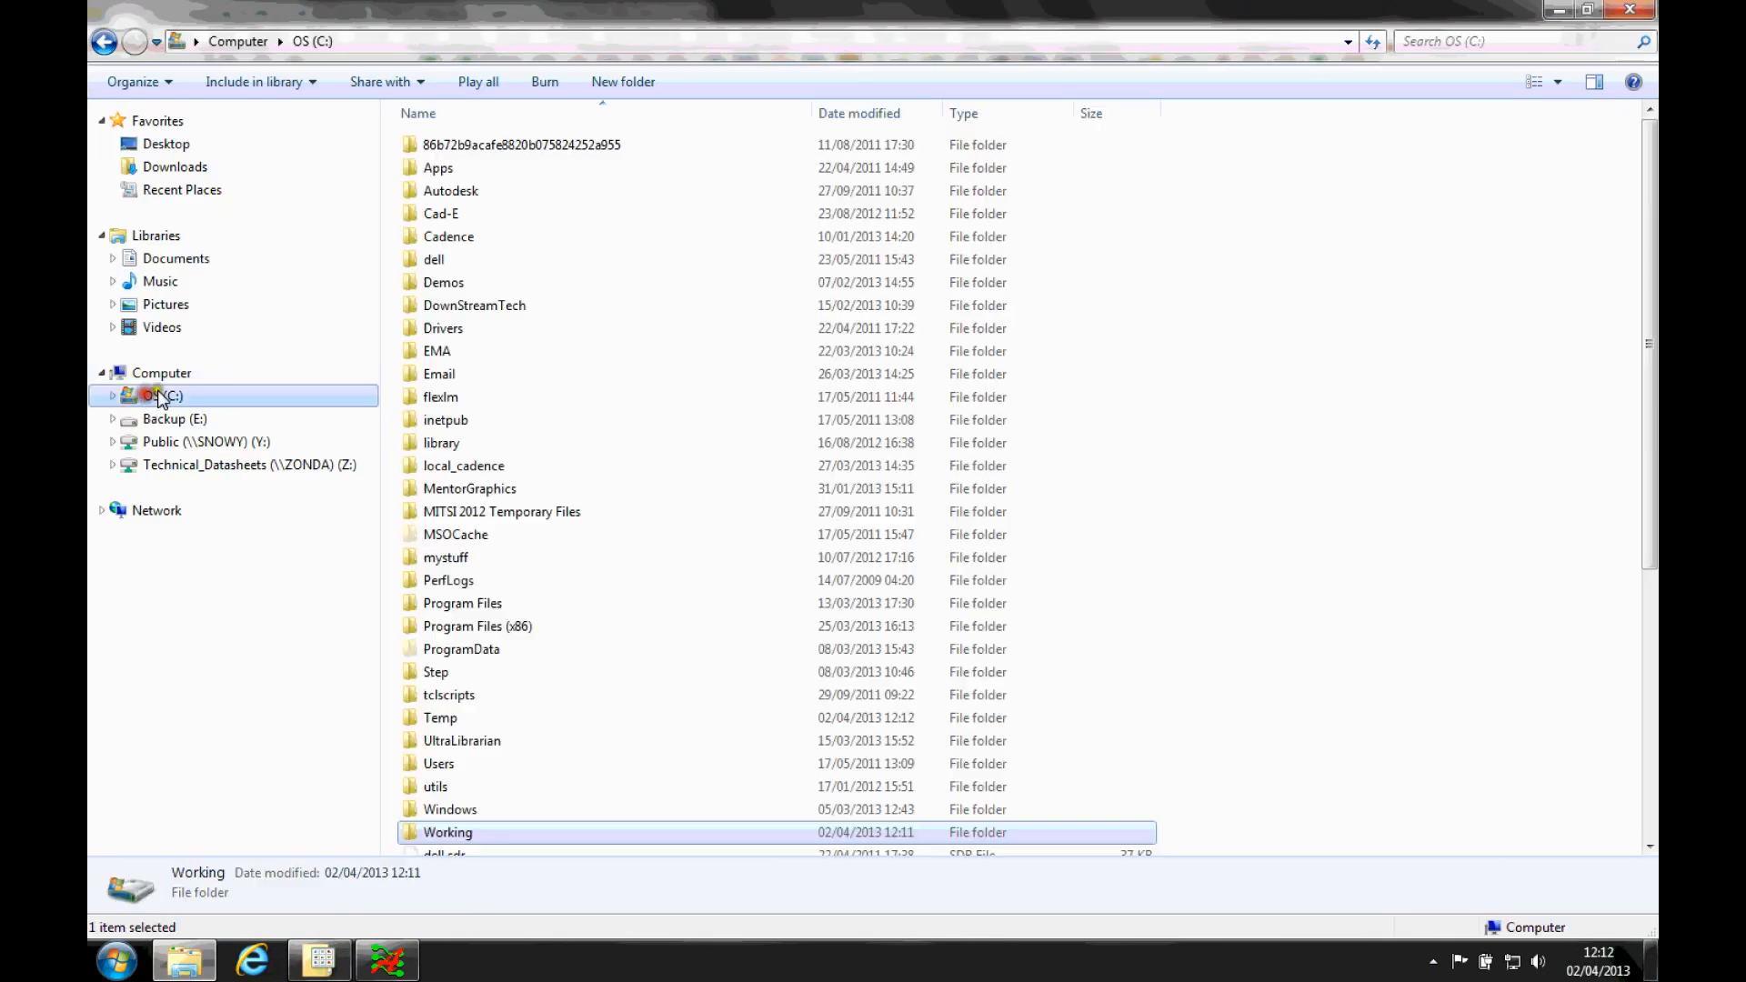
# - Browse into C:\Demos\SPB166\DemoF-Step, where DEMOF-step.stp appears
pyautogui.doubleClick(443, 282)
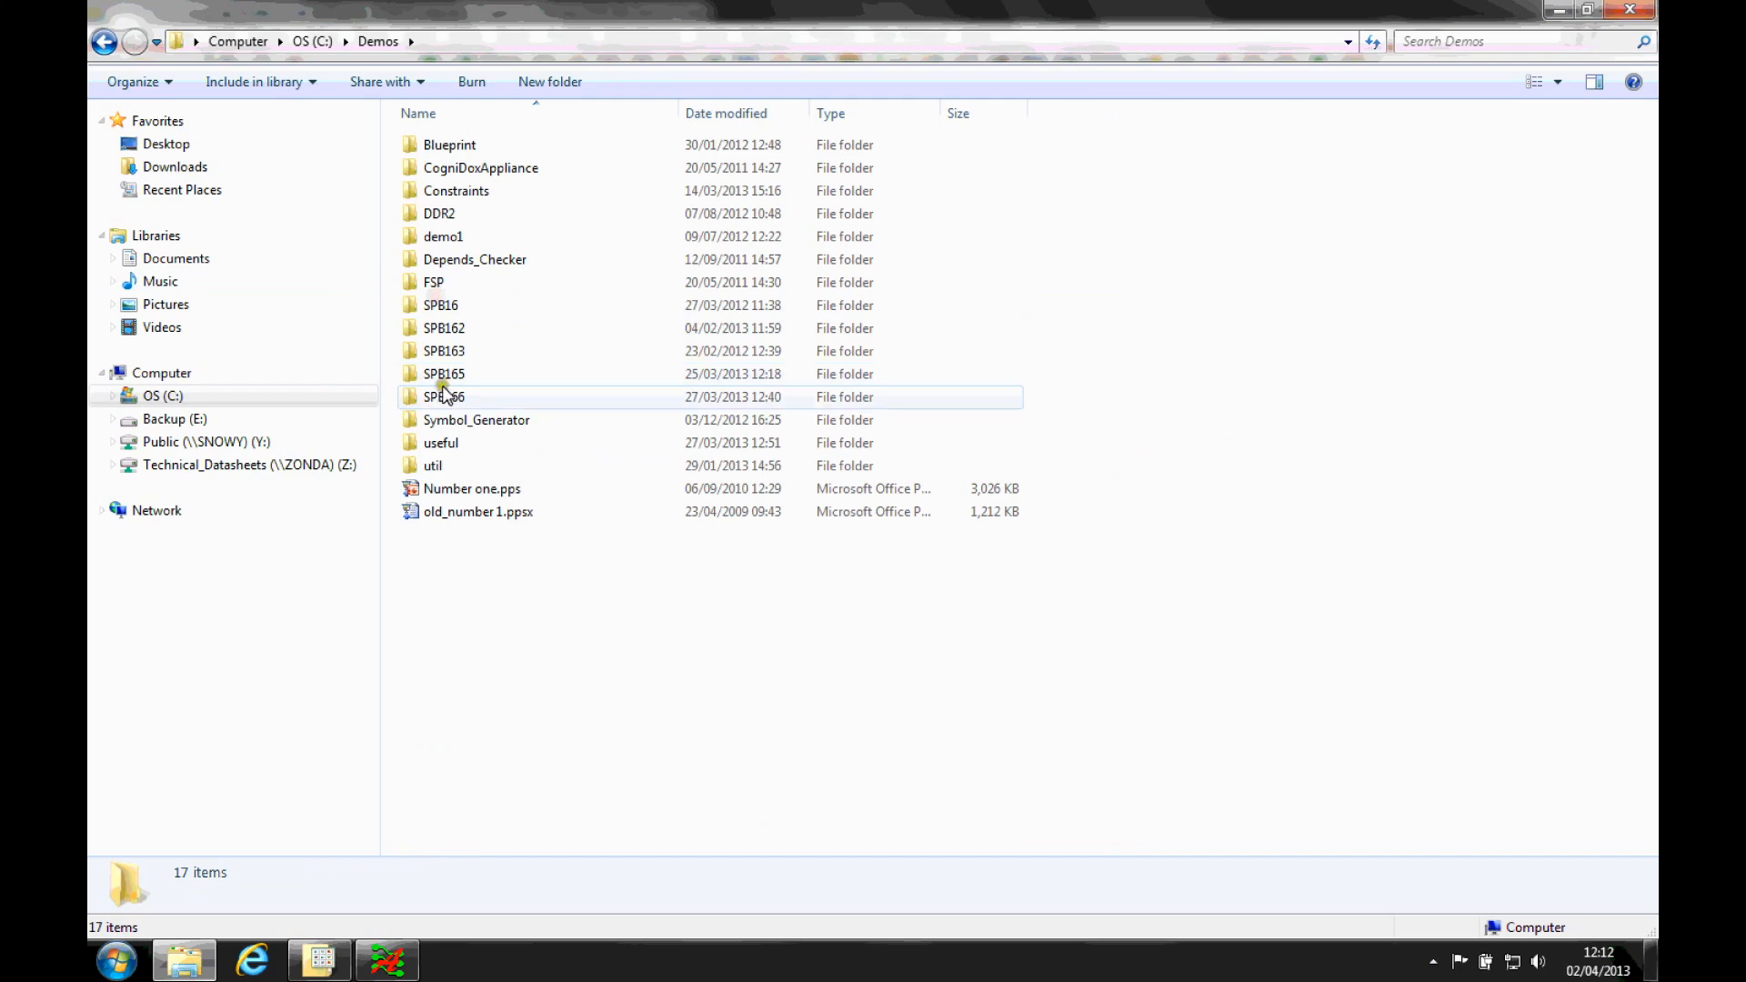
pyautogui.doubleClick(444, 397)
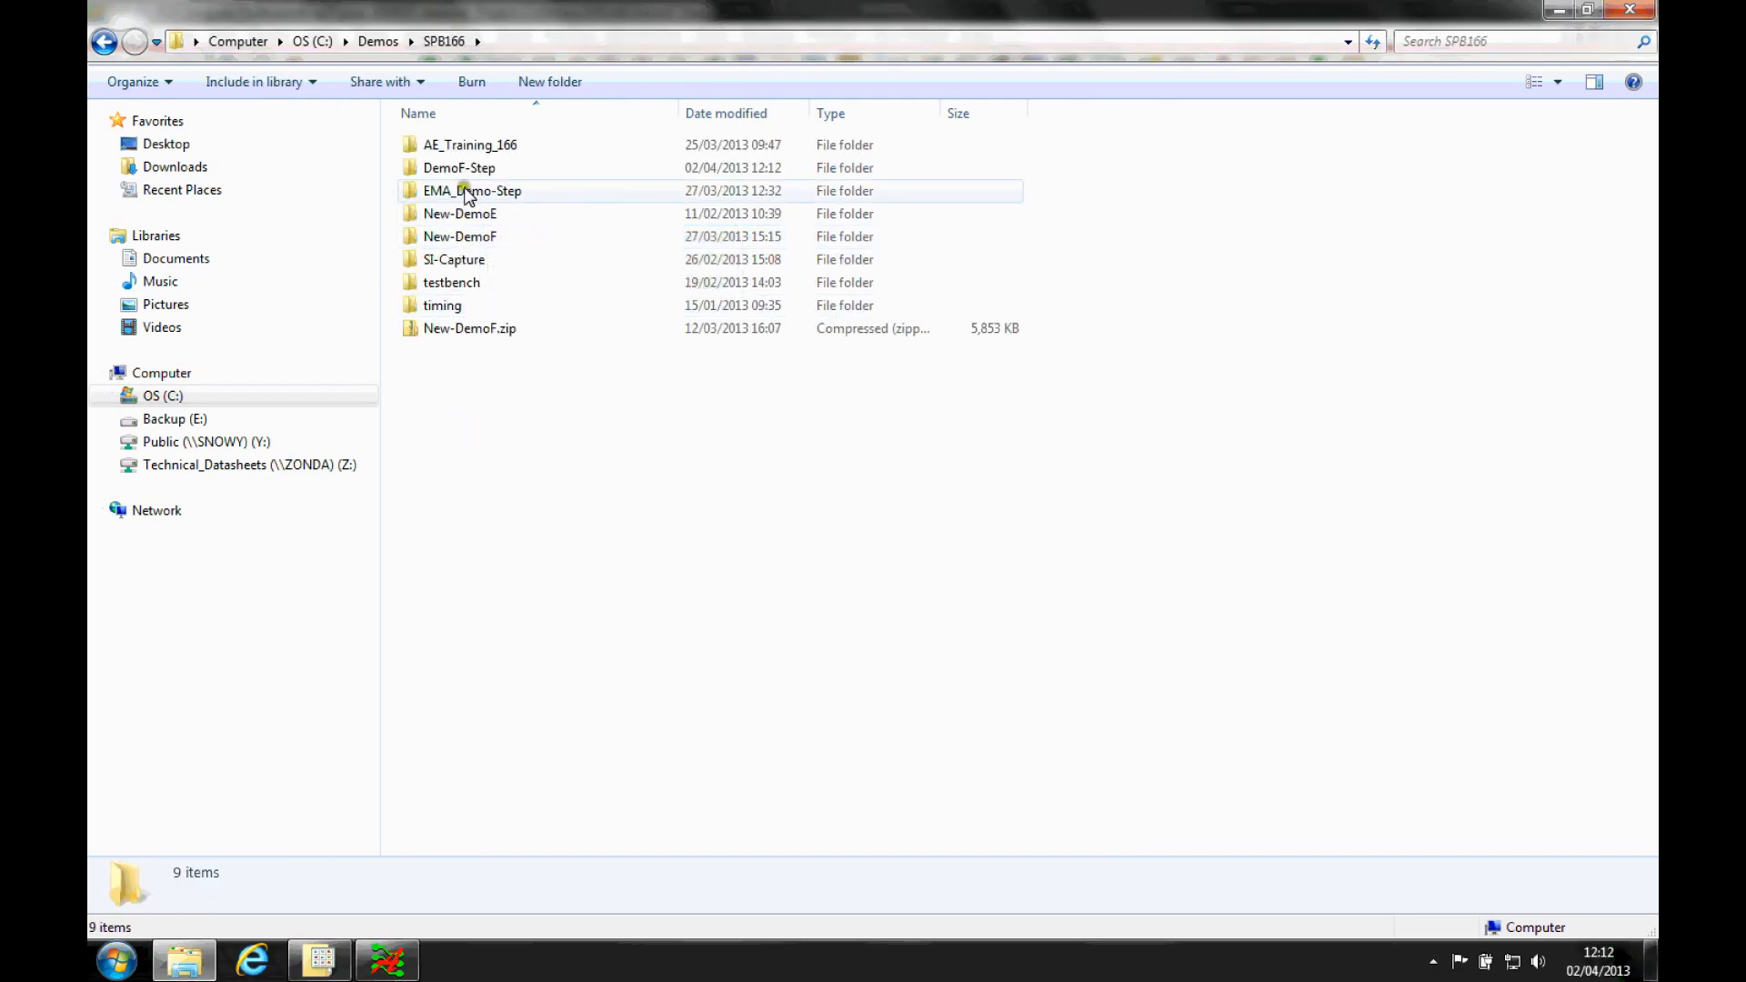
pyautogui.doubleClick(458, 168)
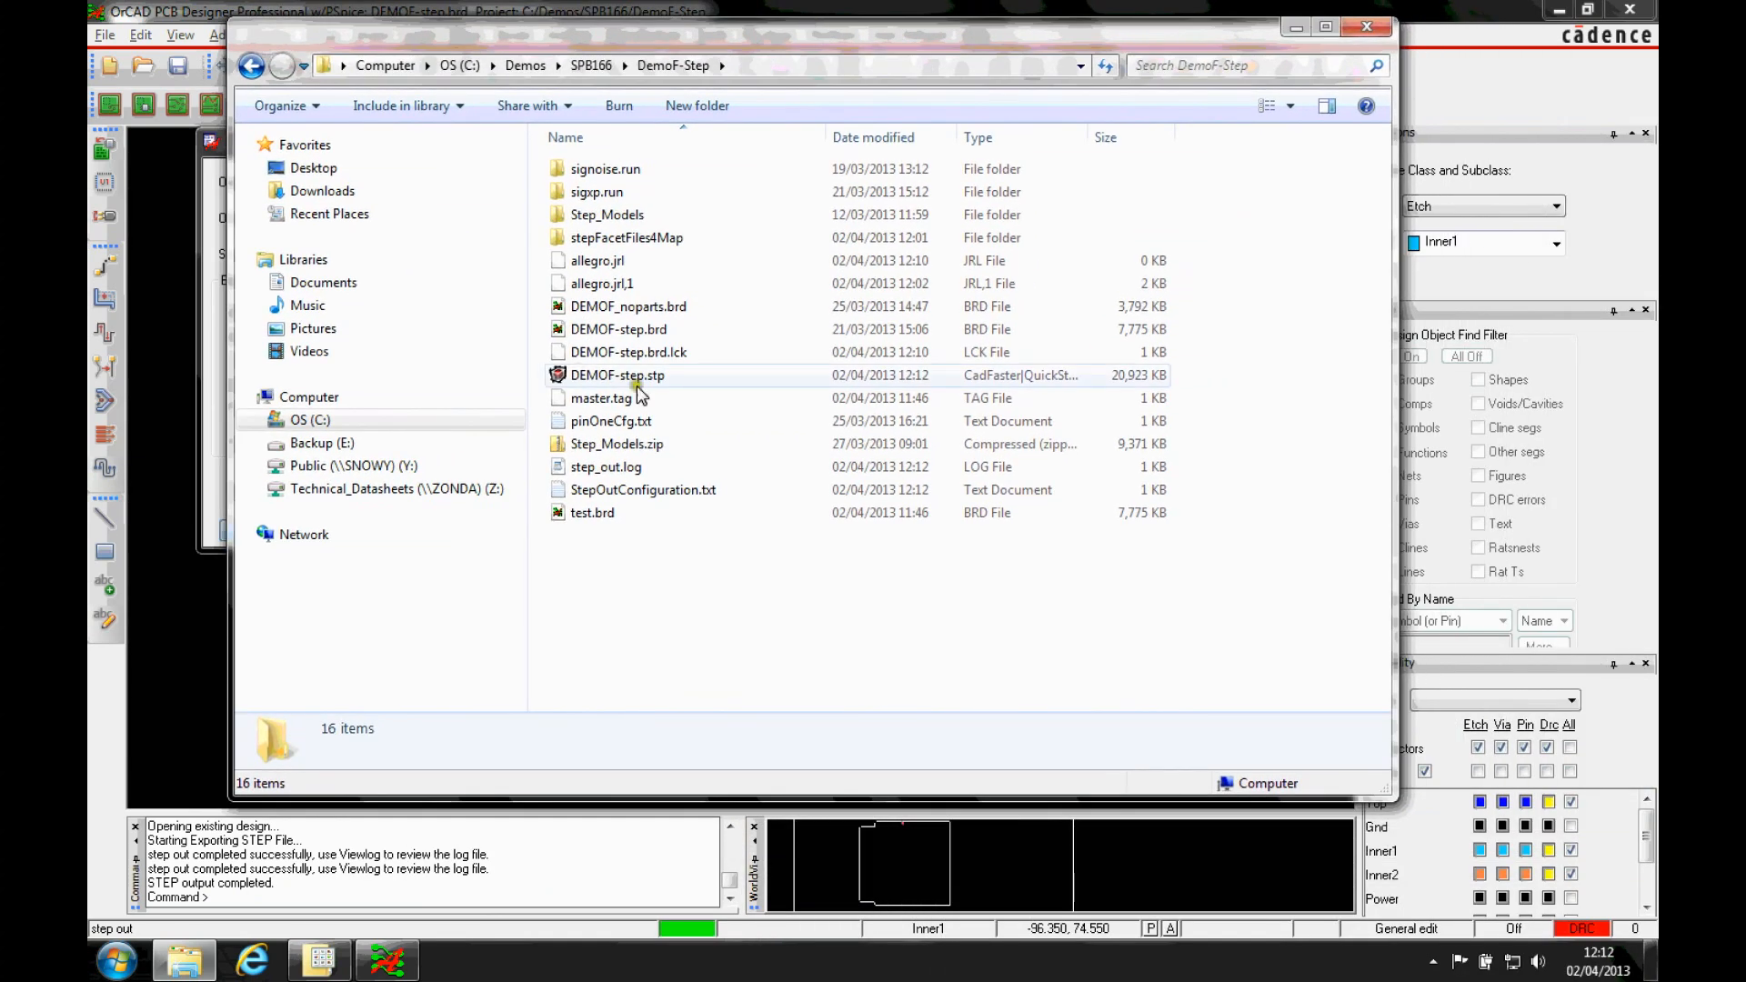
# - Open DEMOF-step.stp in QuickStep, tilt the board edge-on, and expand the model tree
pyautogui.click(616, 376)
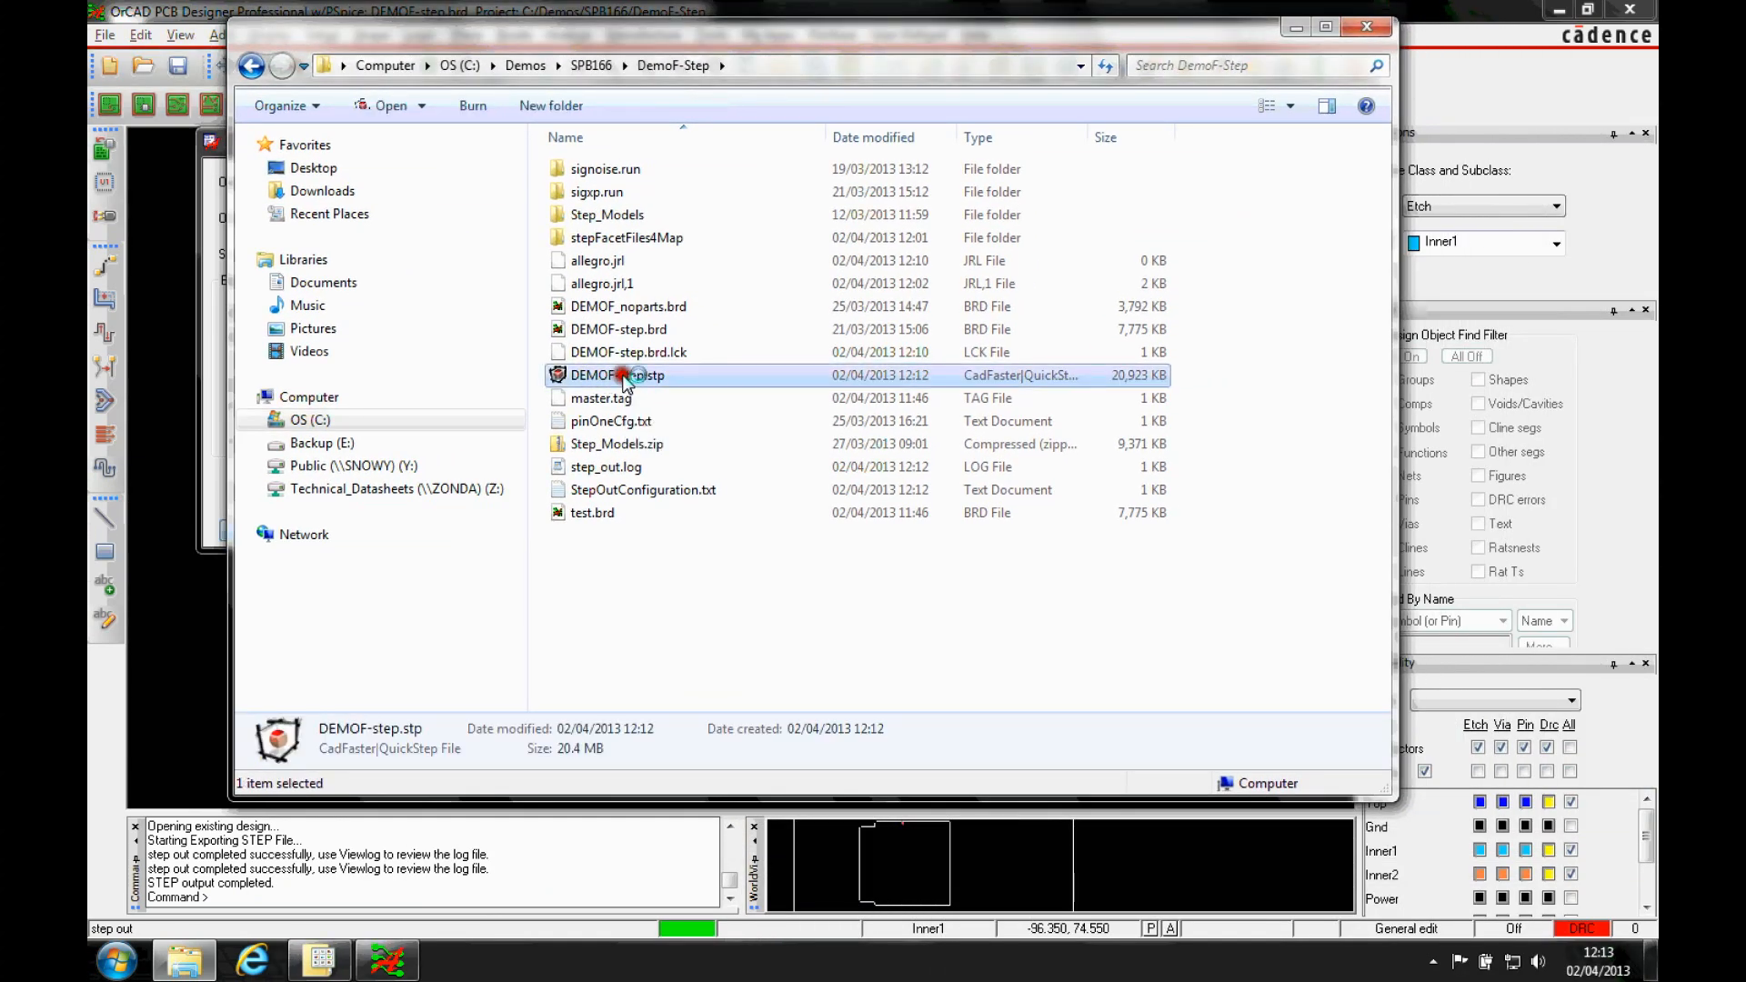
pyautogui.doubleClick(617, 376)
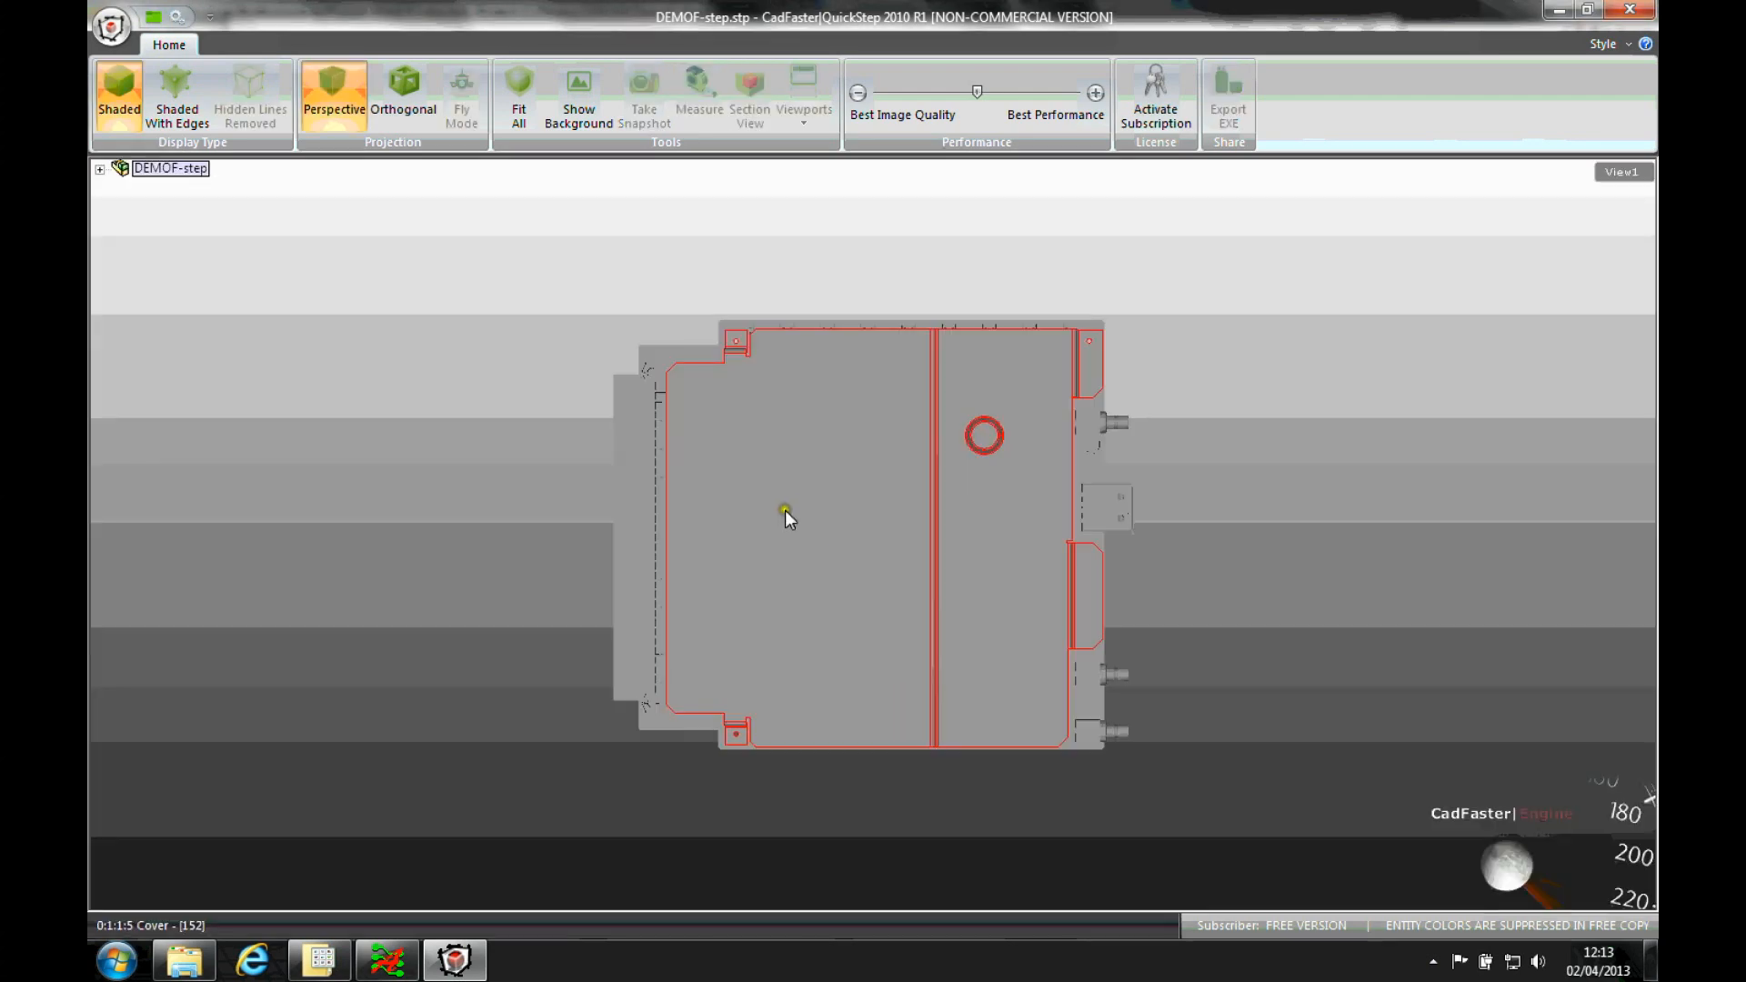
pyautogui.moveTo(785, 515); pyautogui.dragTo(908, 503)
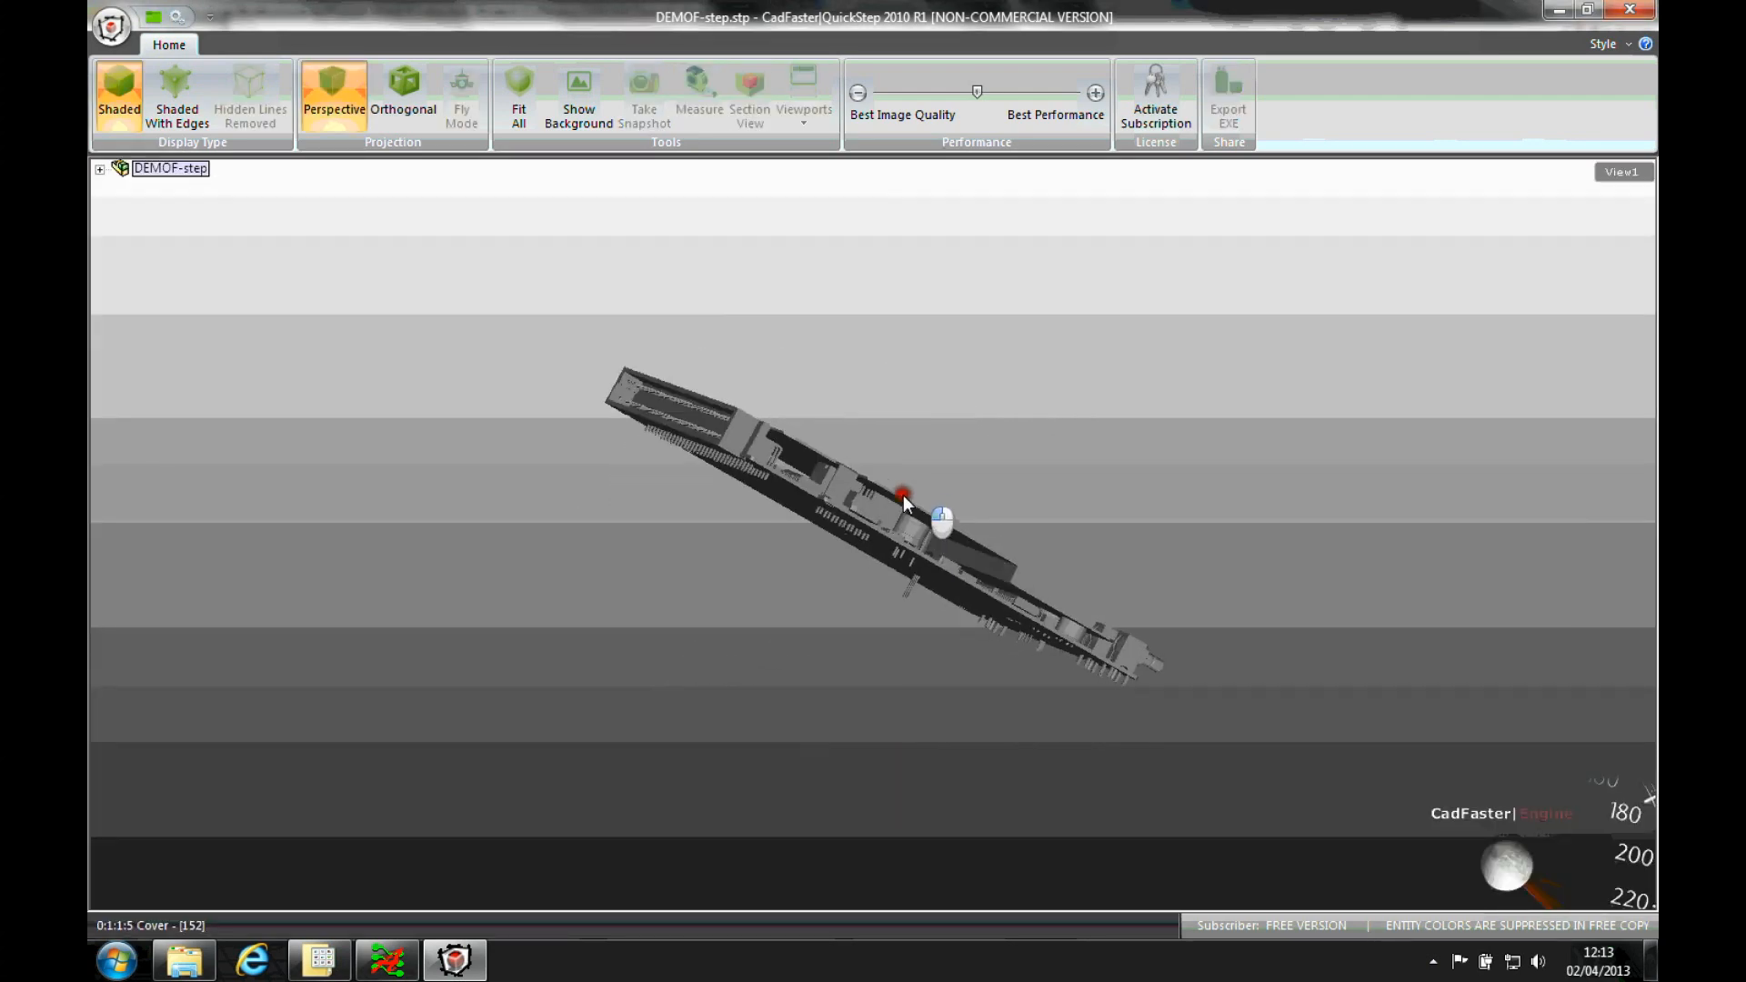
pyautogui.click(99, 168)
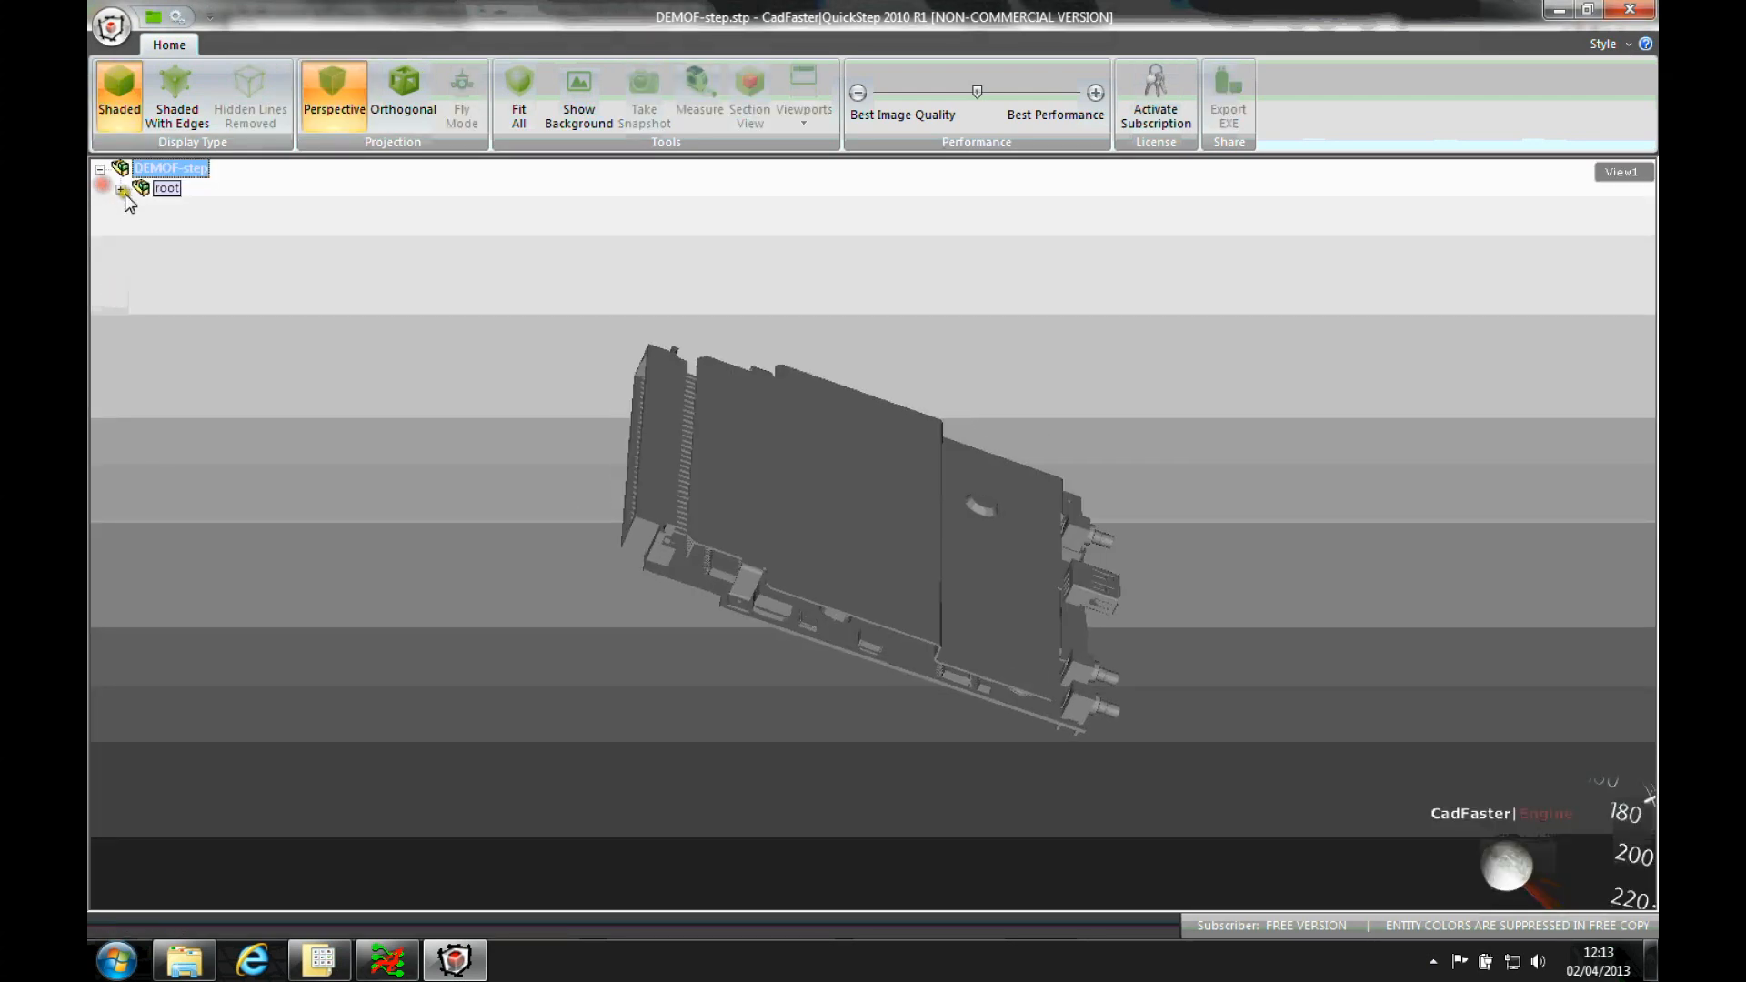
# - Expand root and COMPONENTS, hide STEP3D_MECH_TOPCOVER, and orbit to view the exposed parts
pyautogui.click(119, 188)
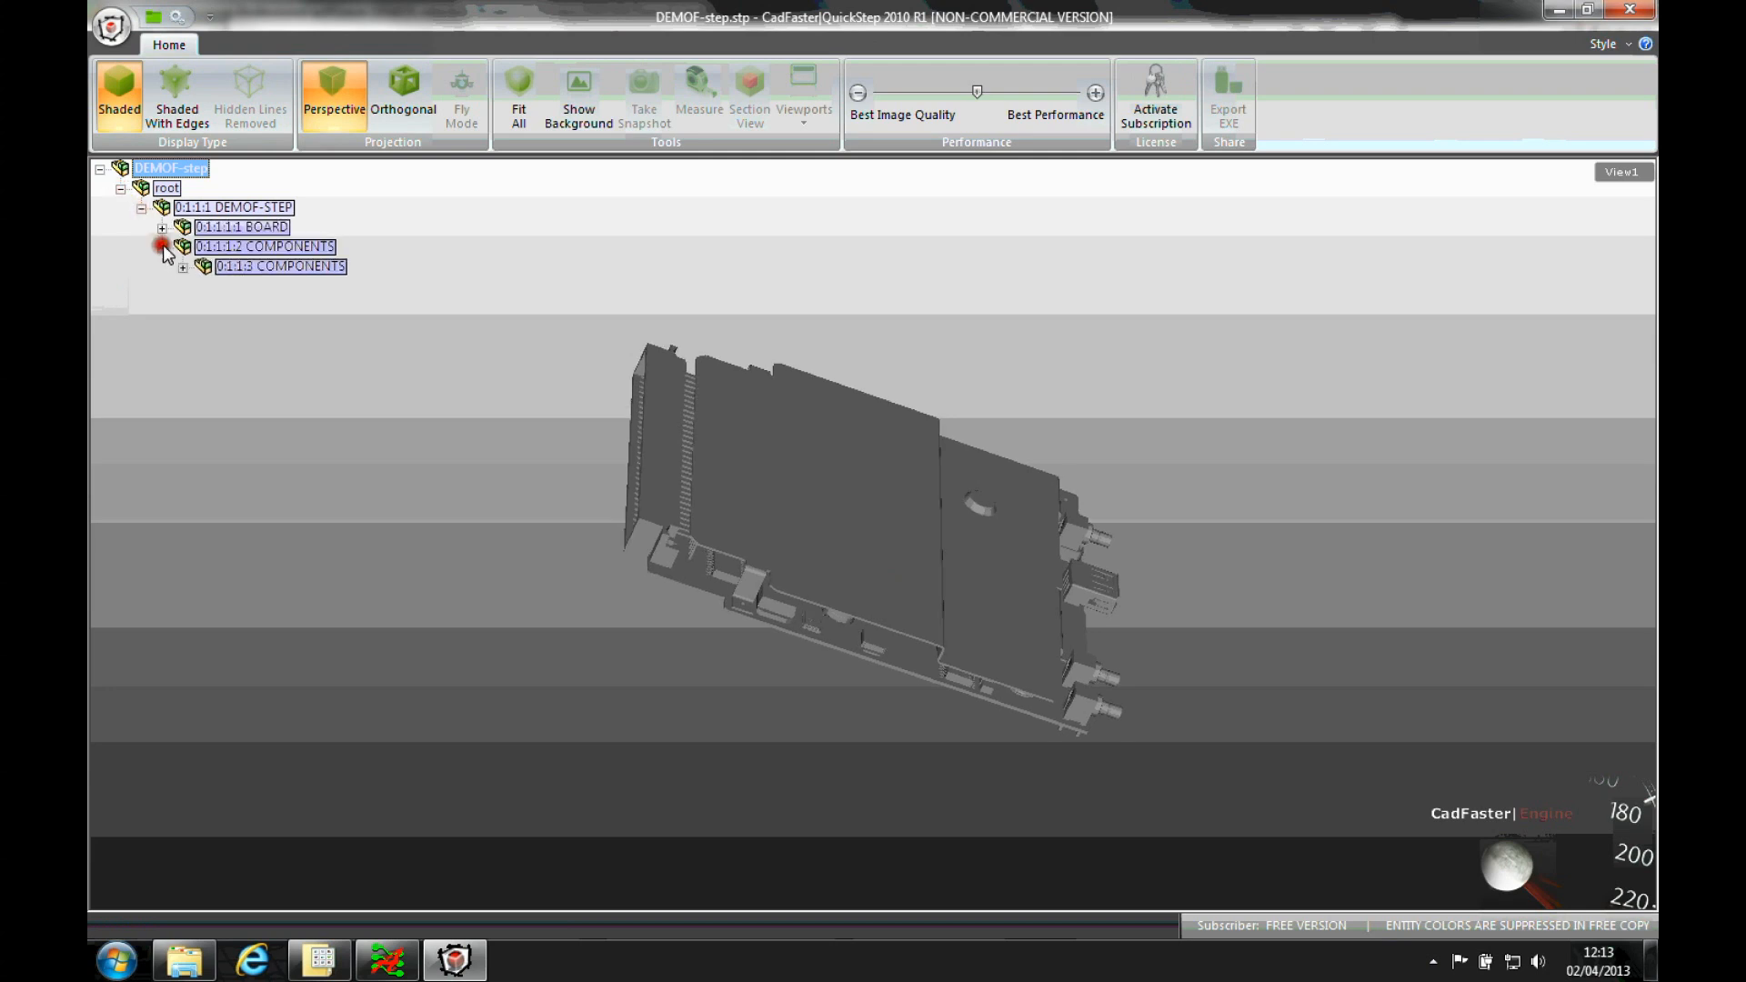
pyautogui.click(182, 266)
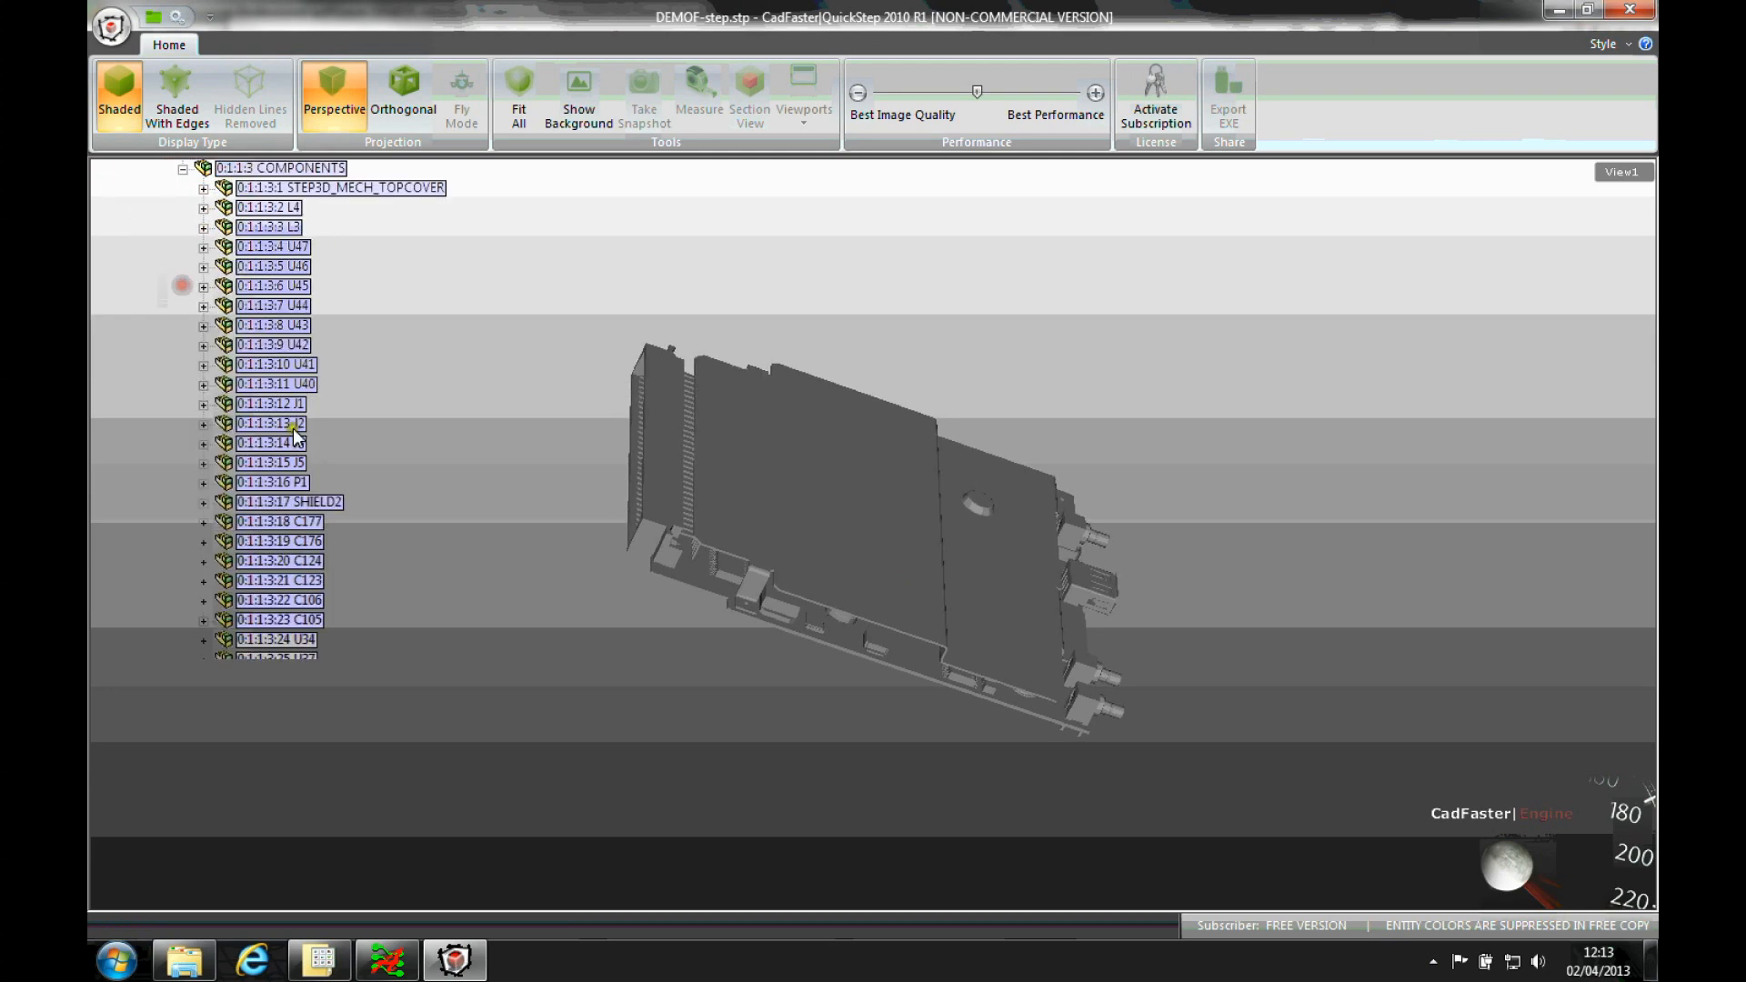
pyautogui.rightClick(340, 188)
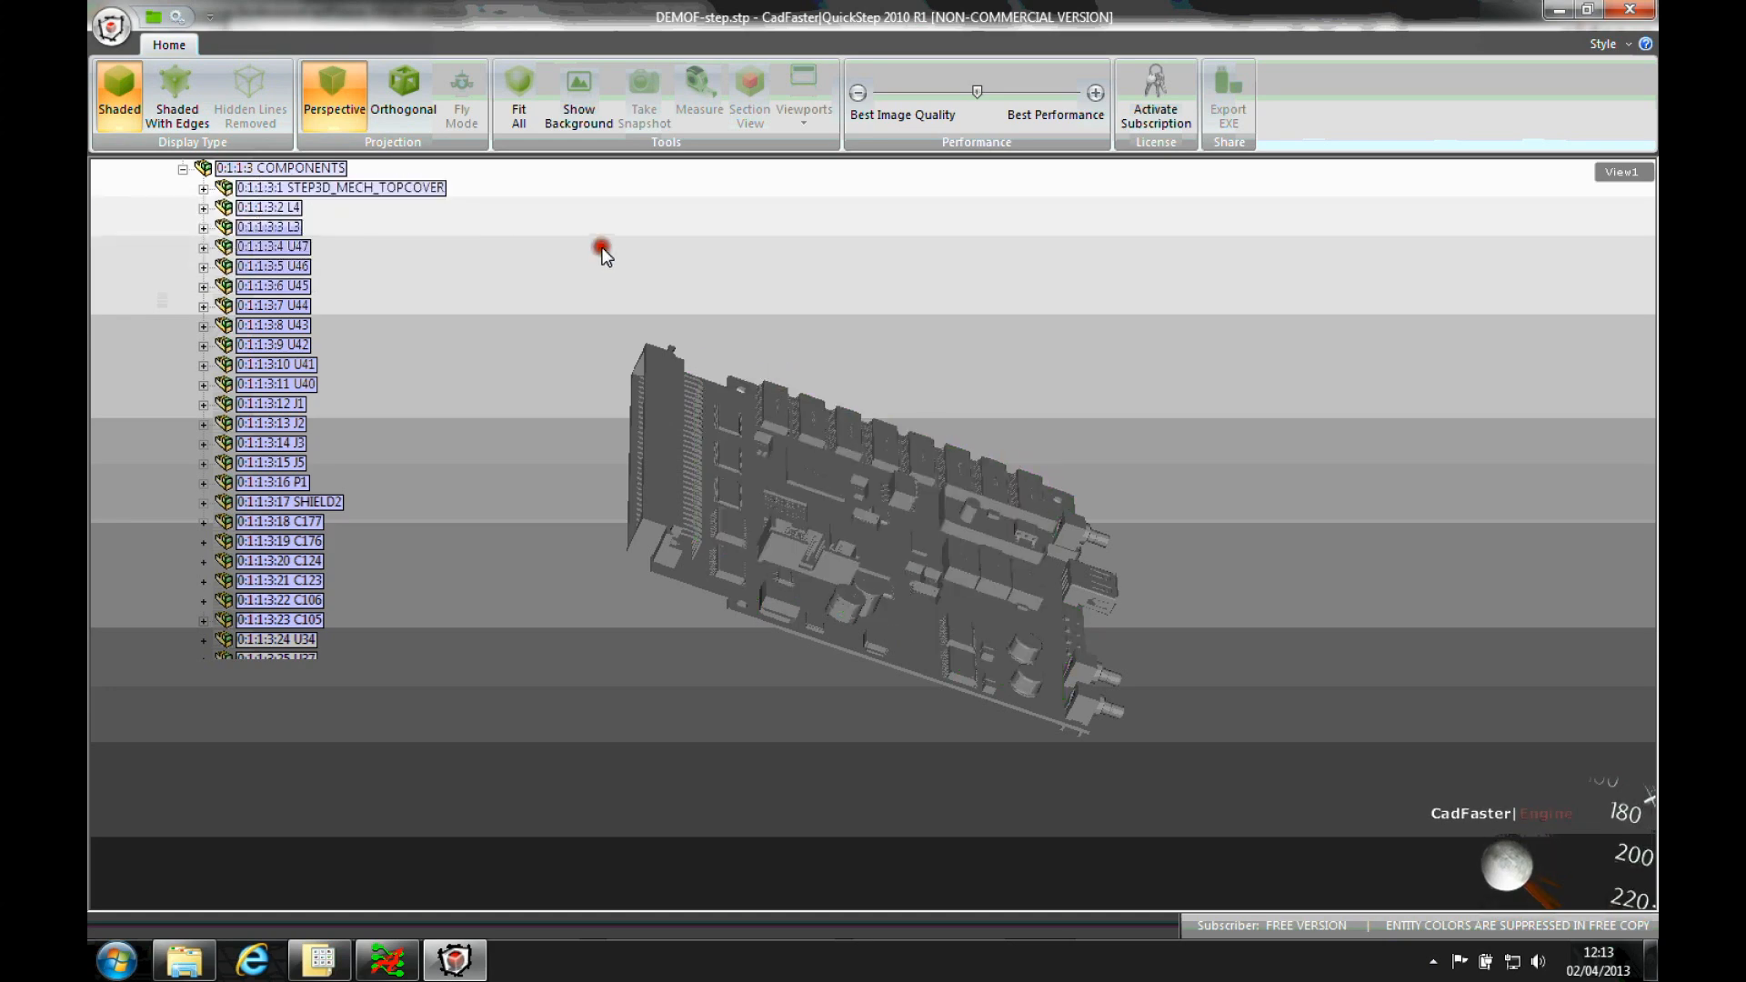
pyautogui.moveTo(601, 247); pyautogui.dragTo(1011, 621)
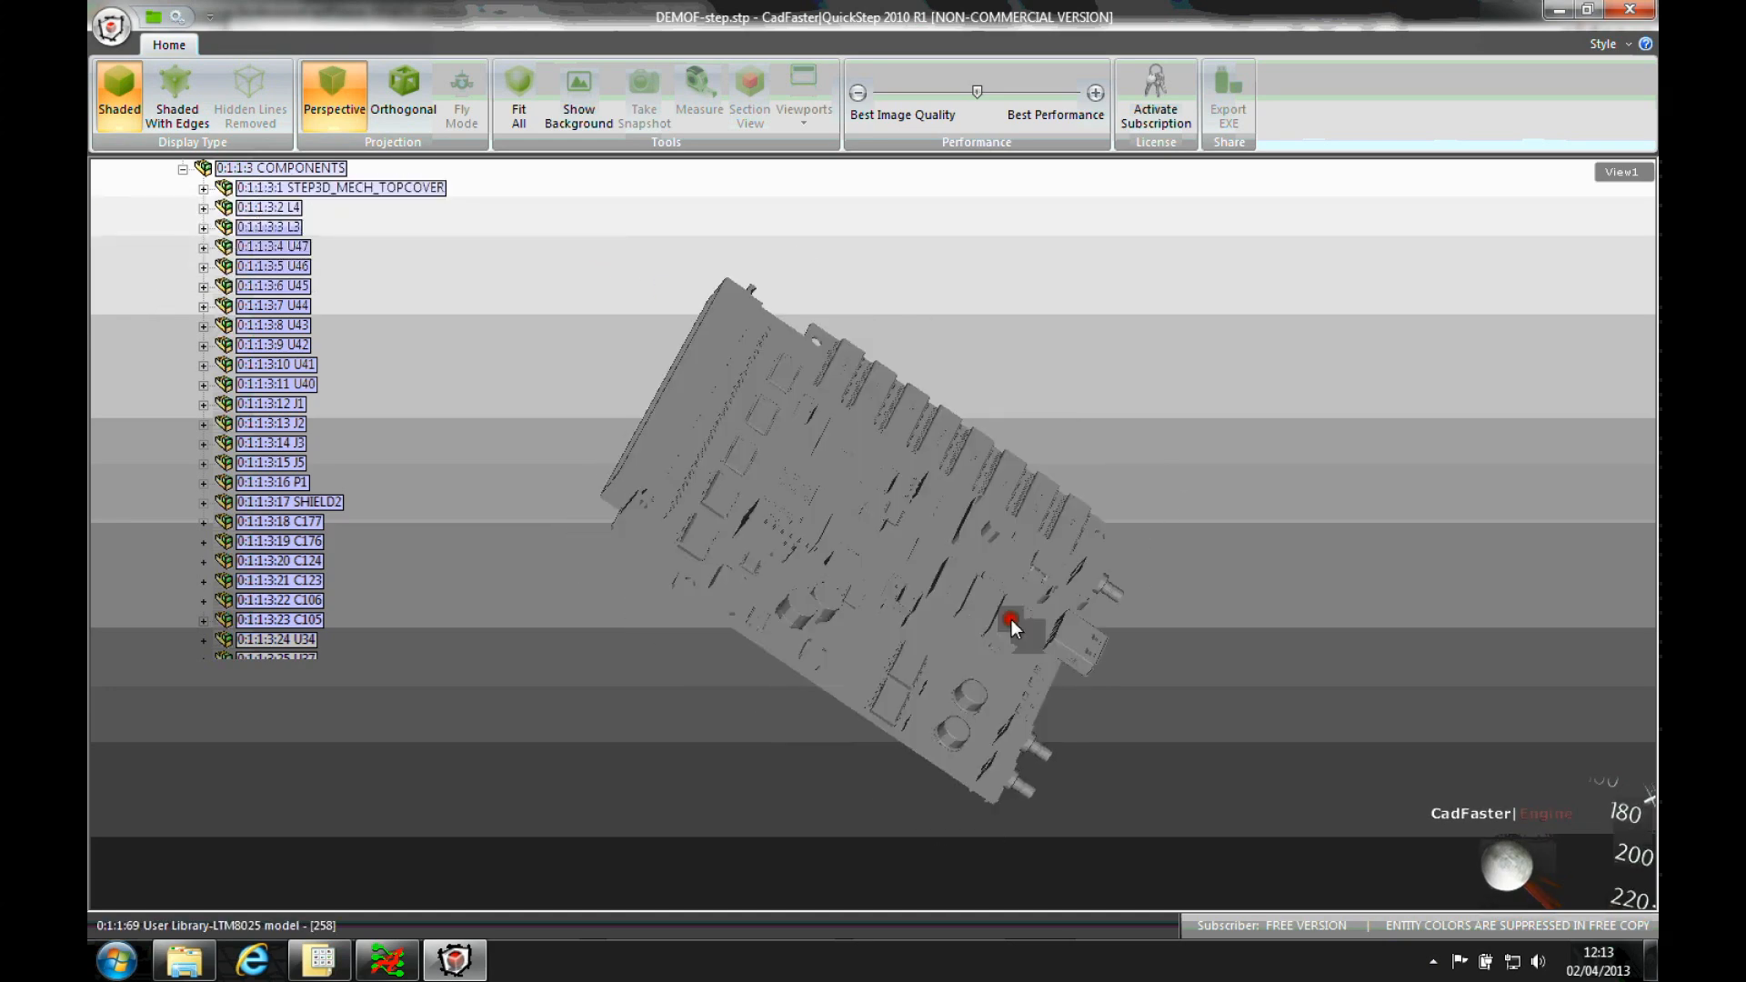